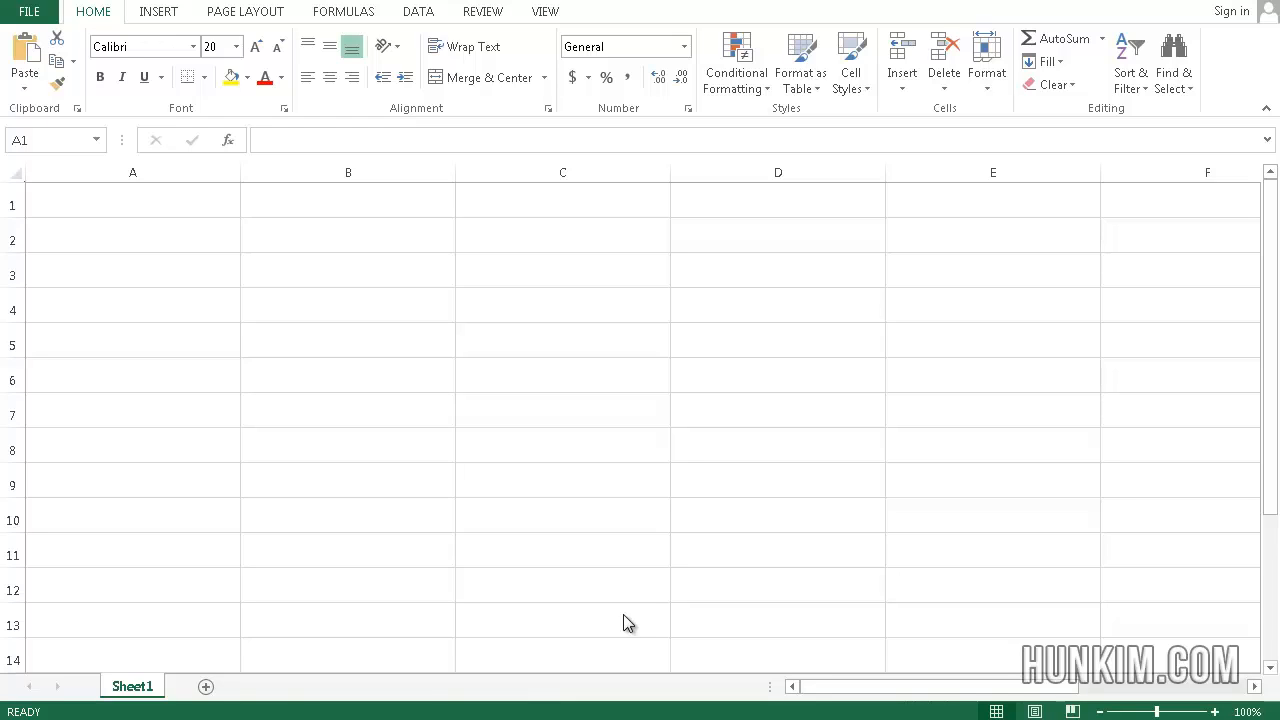
mouse_move(551, 505)
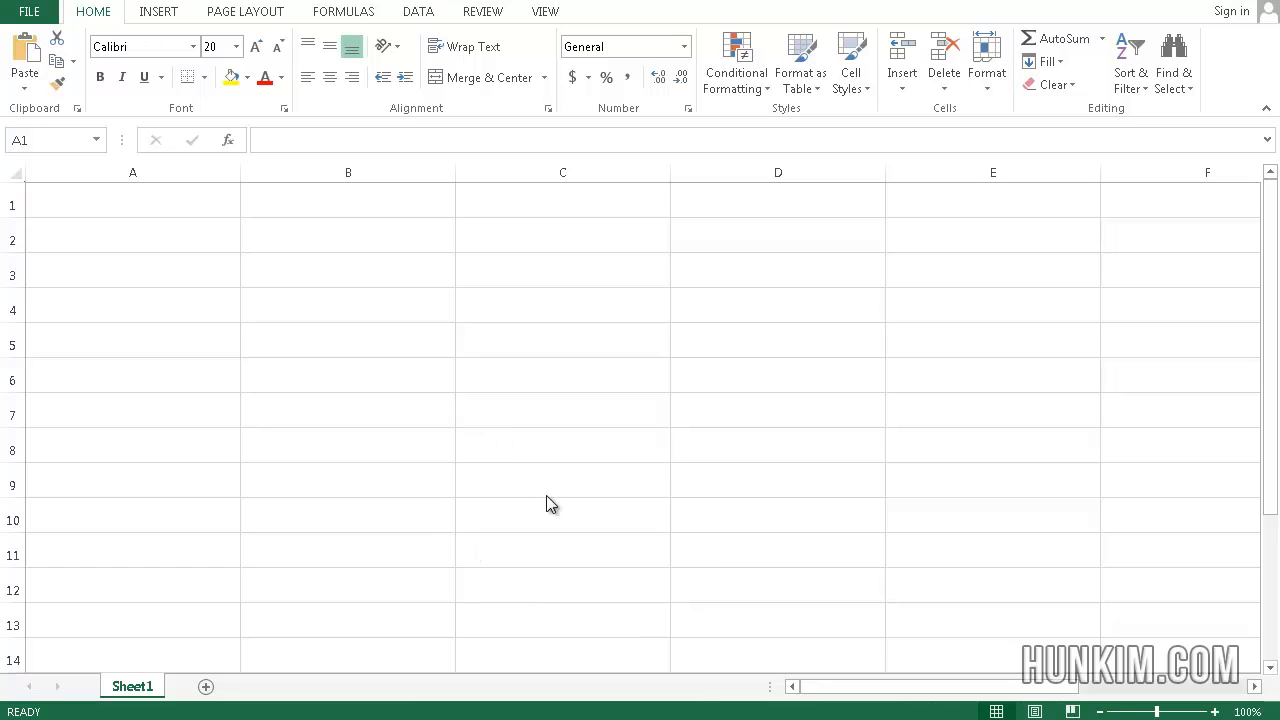
mouse_move(784, 567)
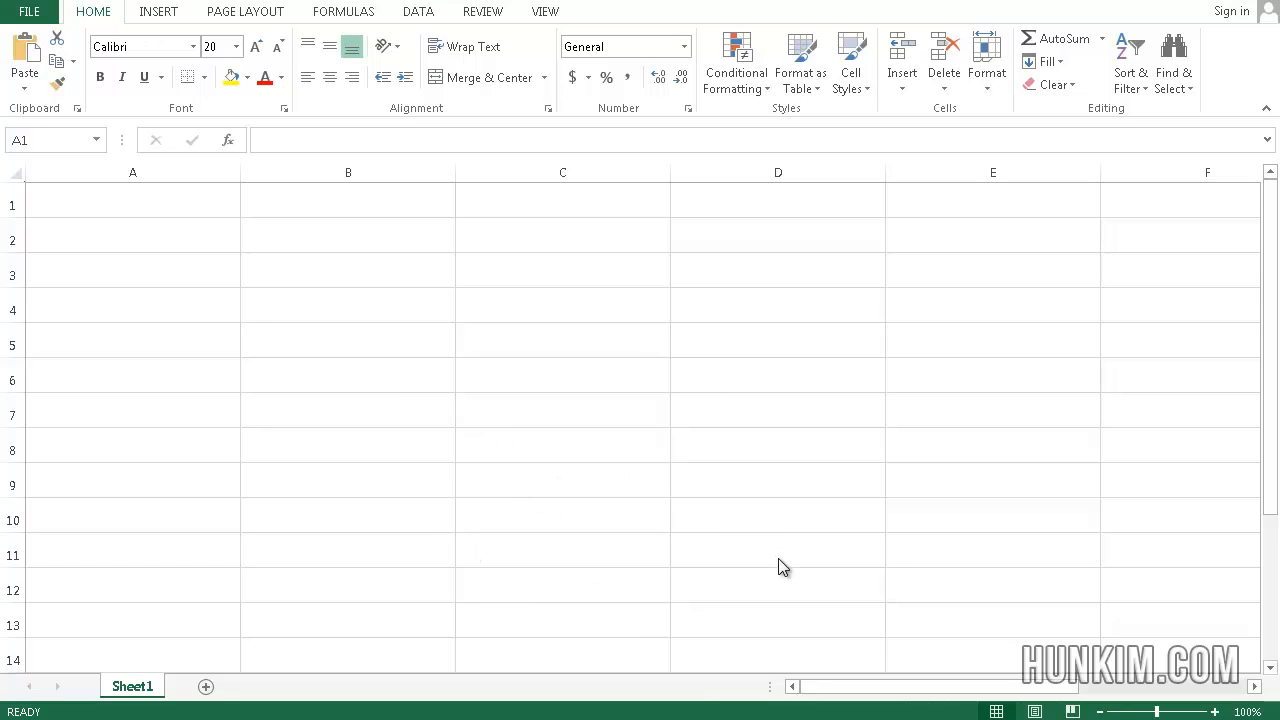
mouse_move(592, 482)
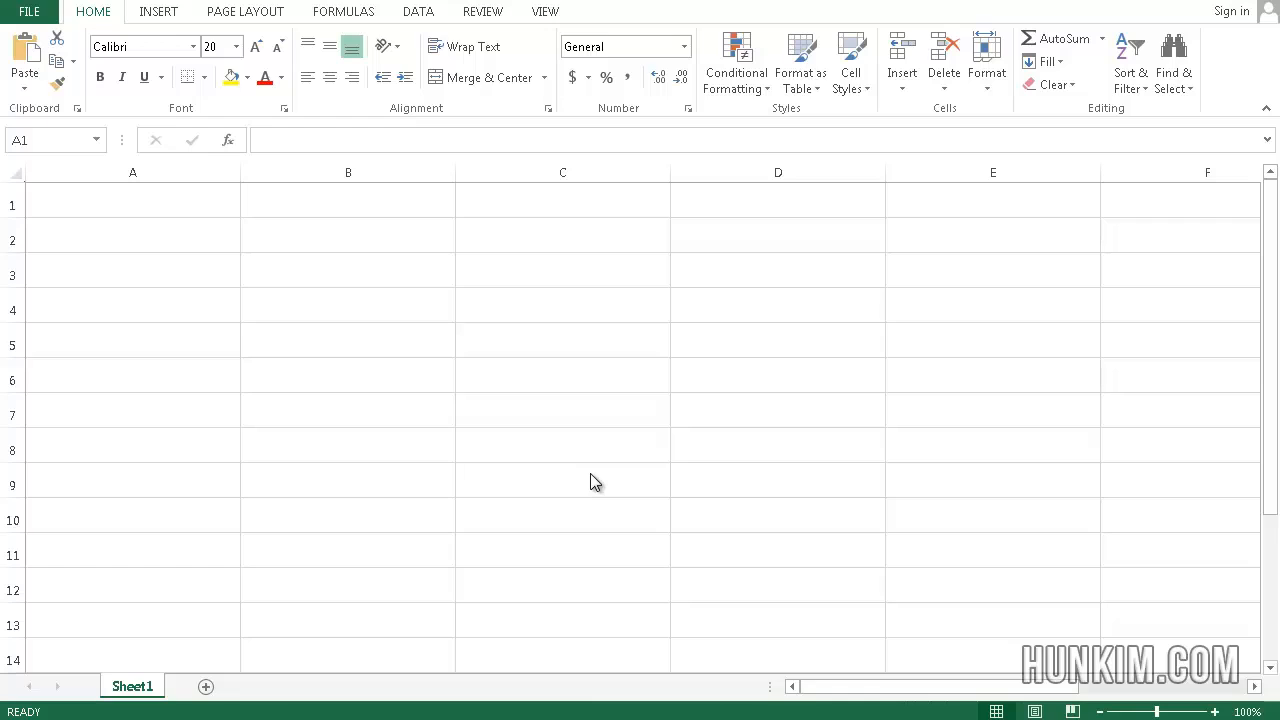
mouse_move(260, 344)
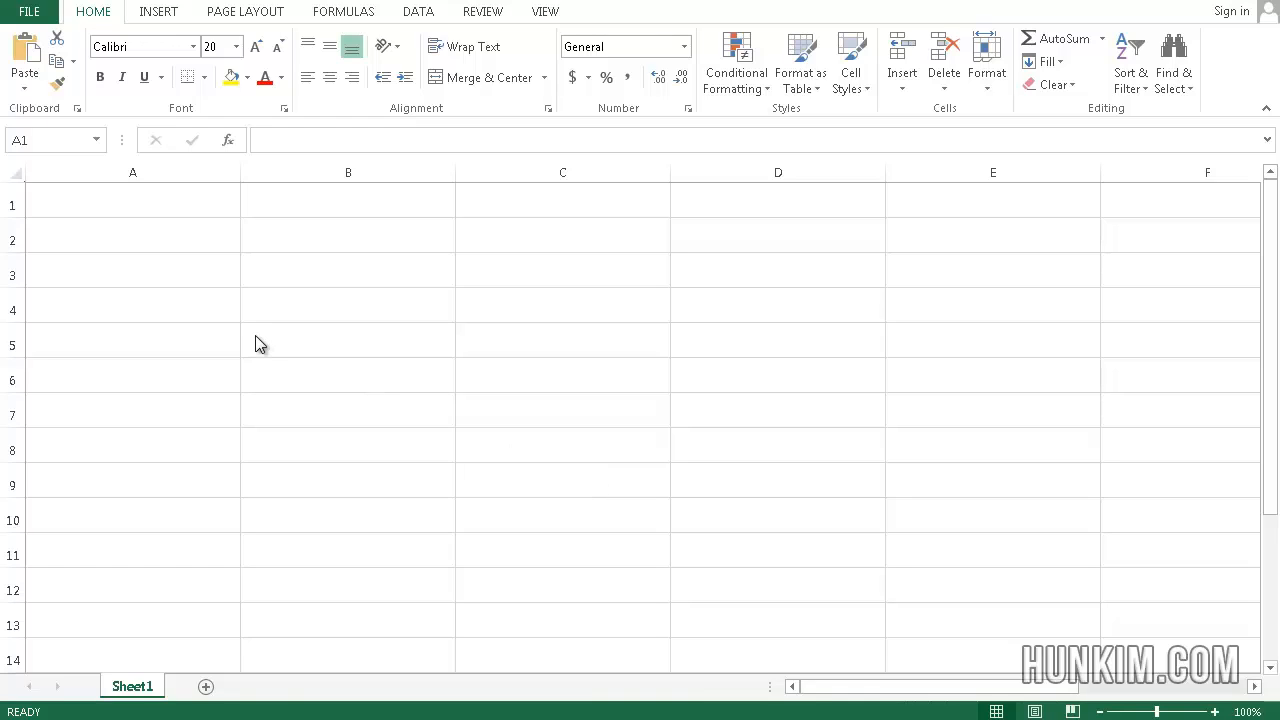
mouse_move(167, 257)
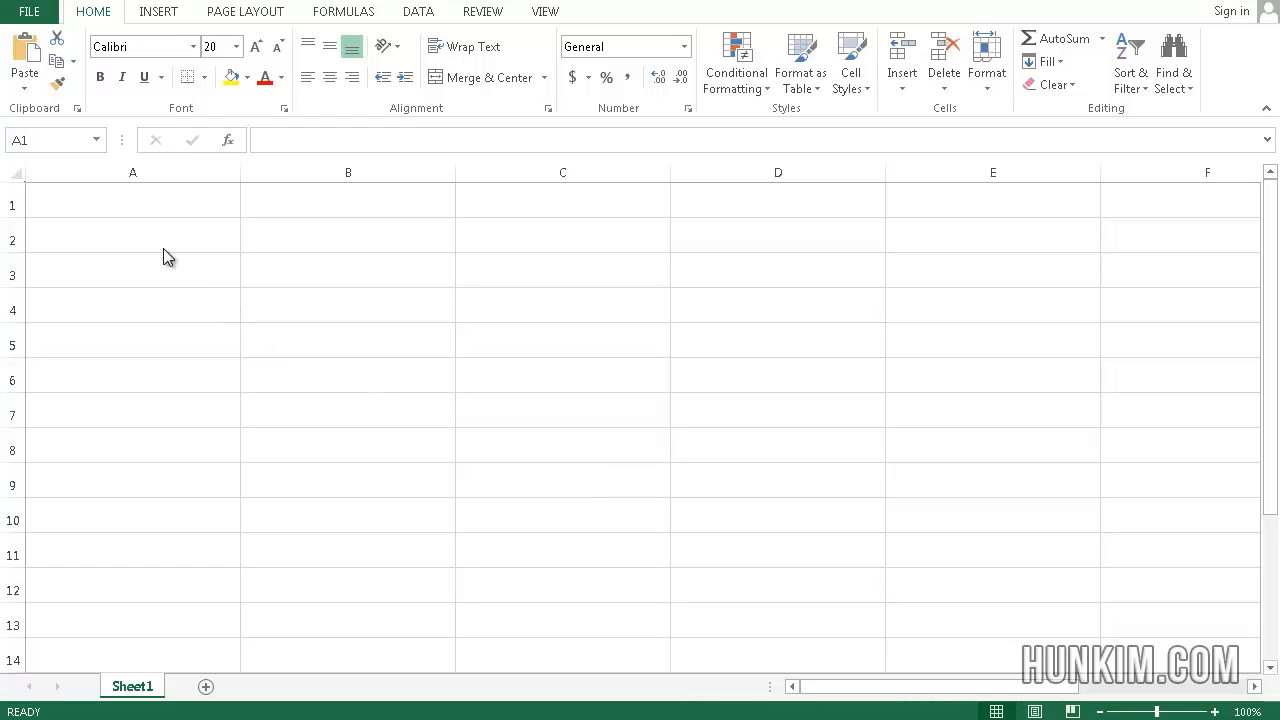
- Autofill 10, 20, 30, 40, 50 across A1:E1 and extend column A upward from 10
left_click(133, 238)
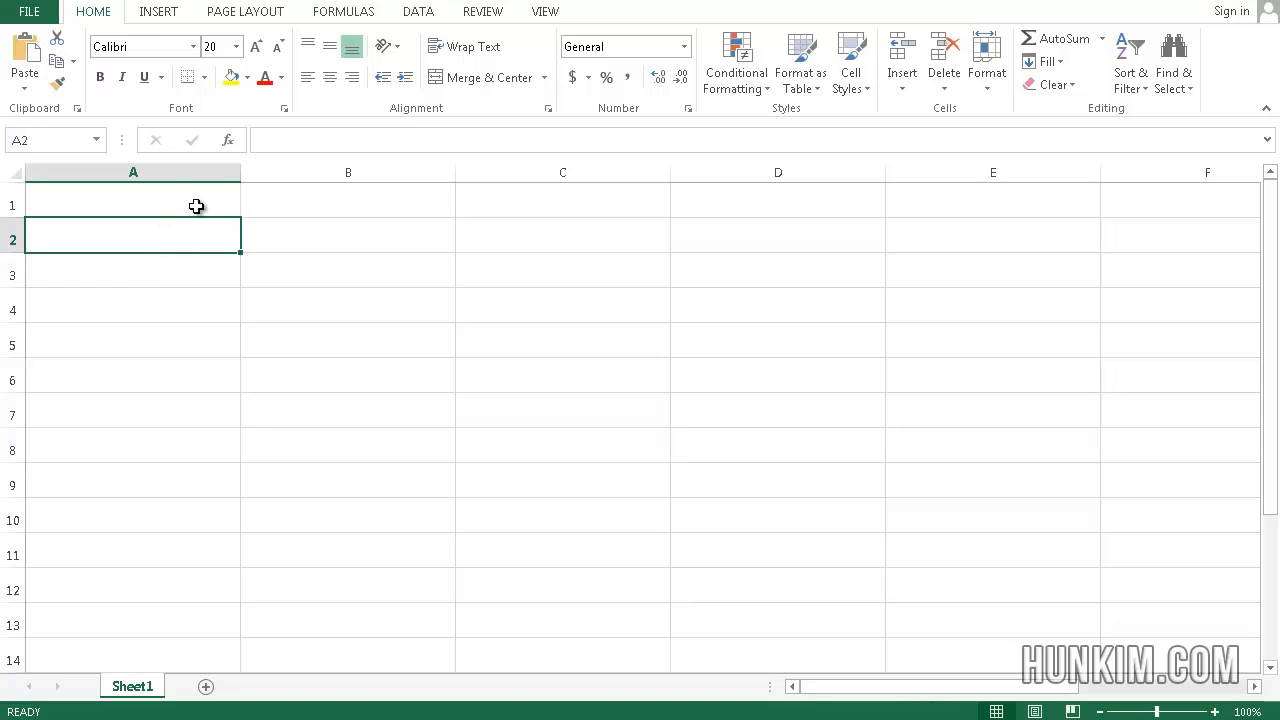
left_click(133, 205)
type("10")
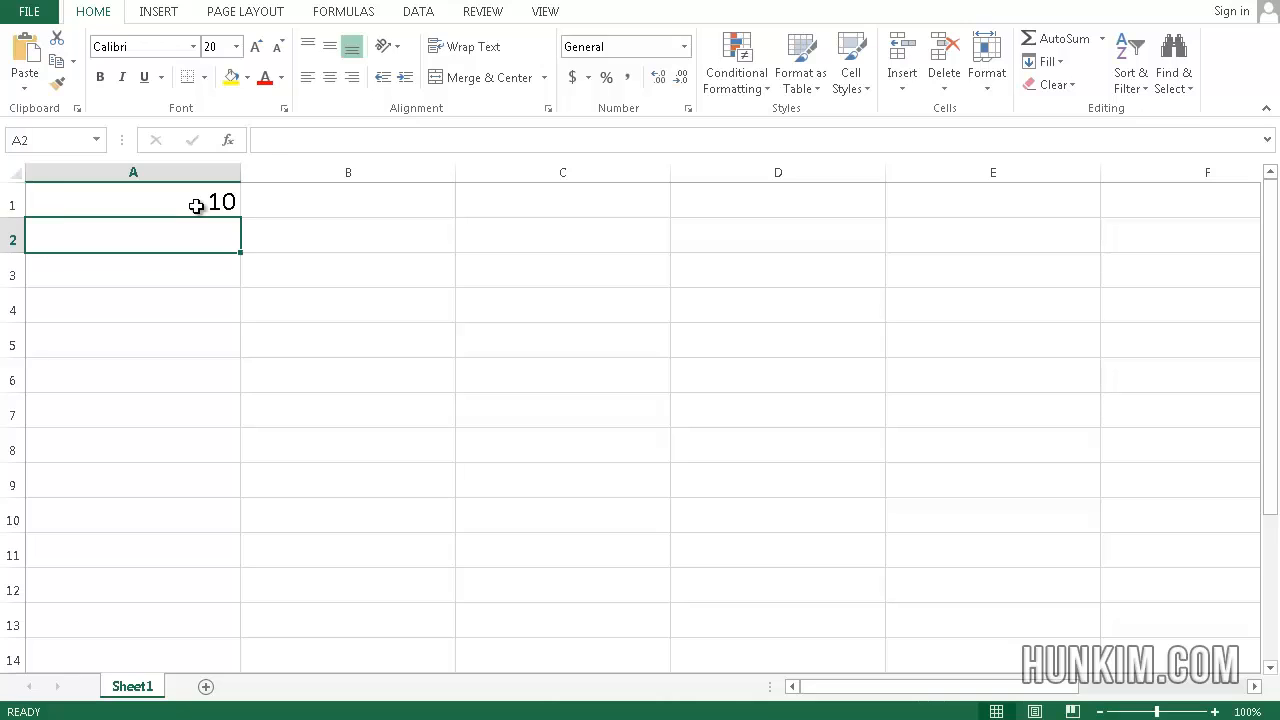
left_click(133, 204)
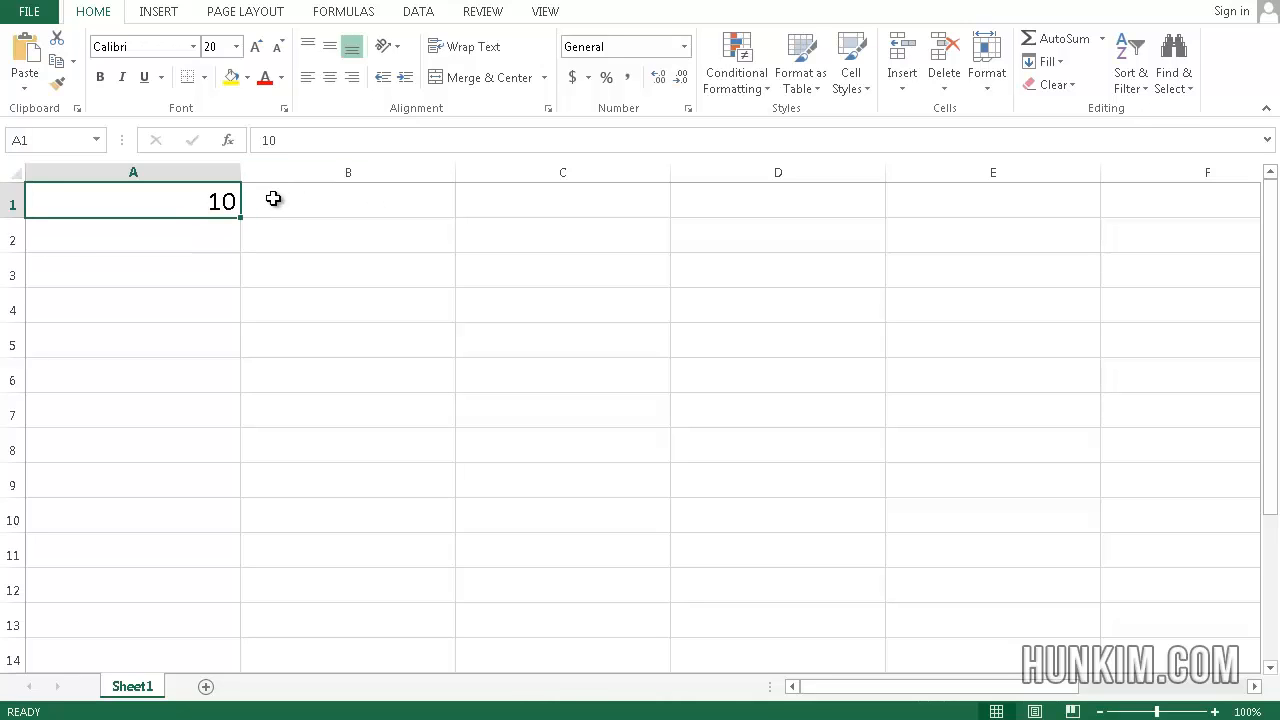
type("20")
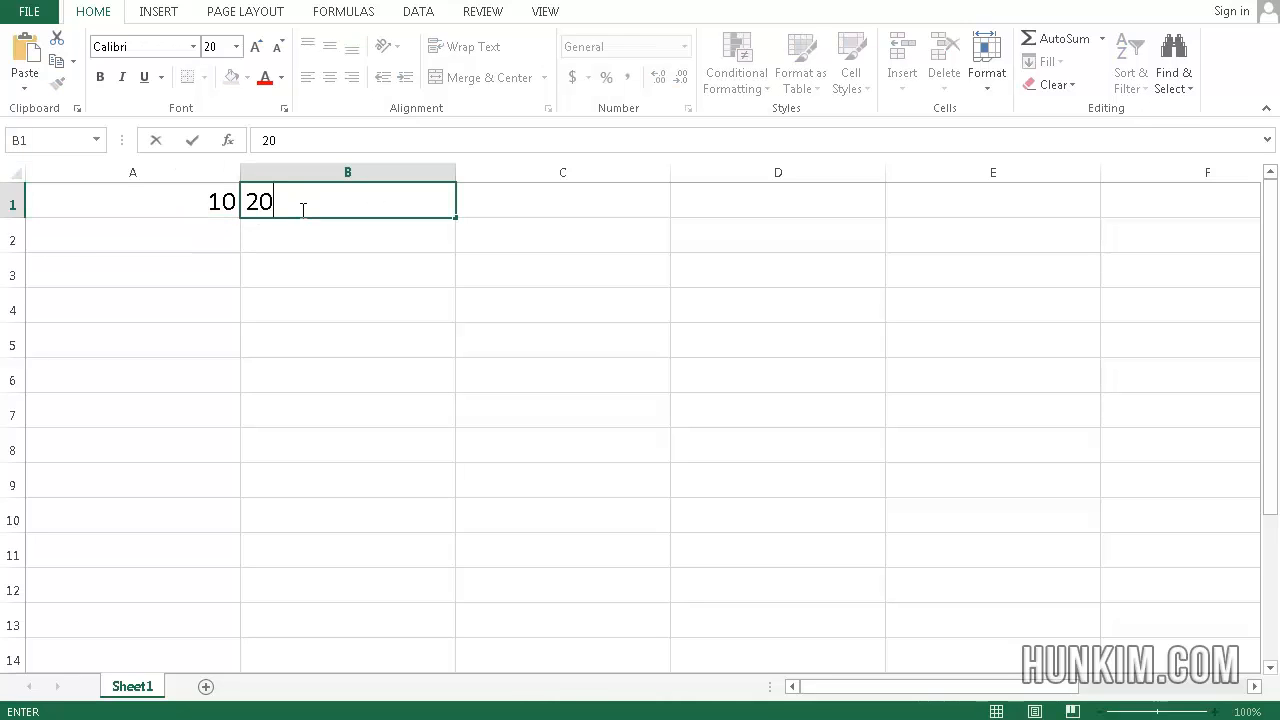
left_click(132, 202)
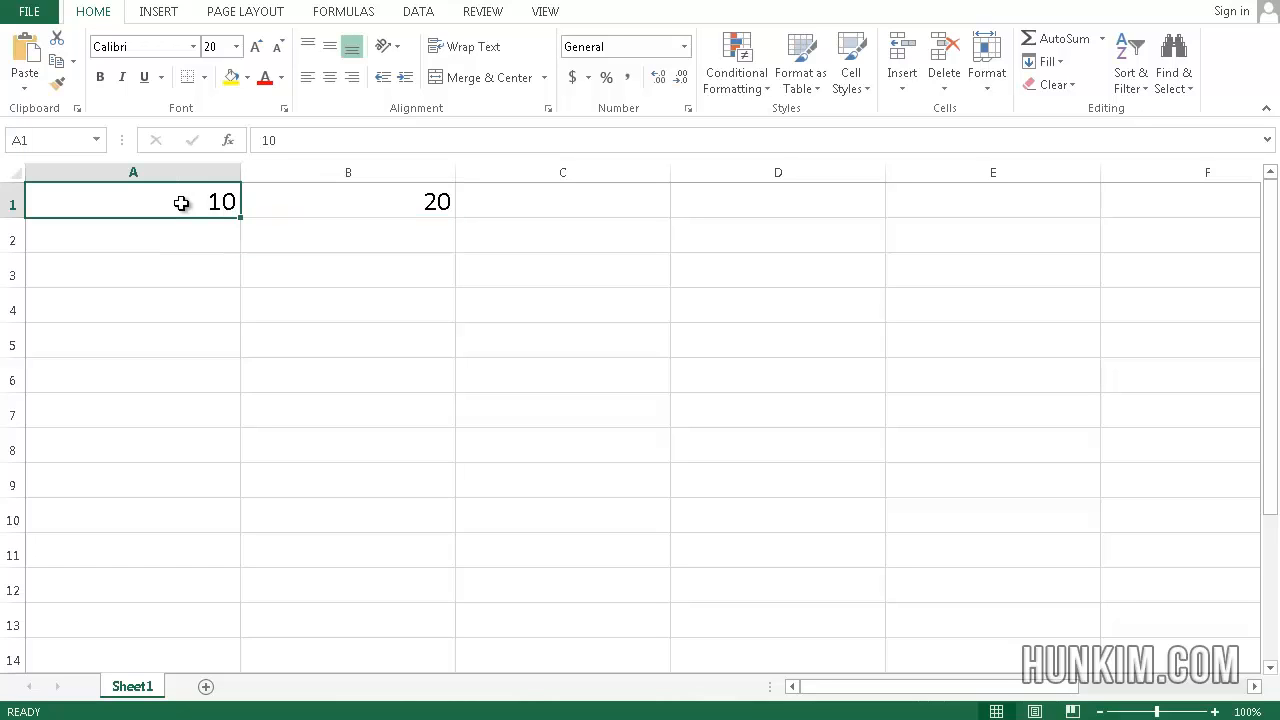
left_click_drag(180, 201, 346, 201)
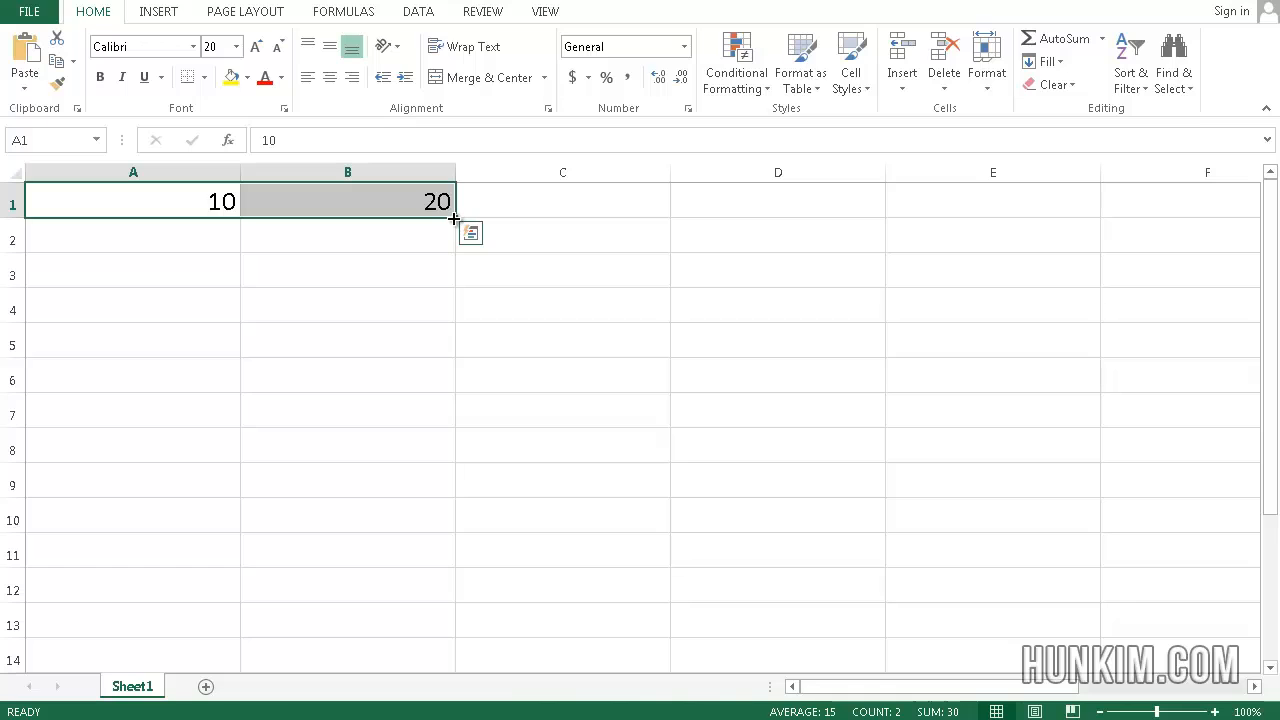
left_click_drag(453, 218, 1215, 206)
type("11")
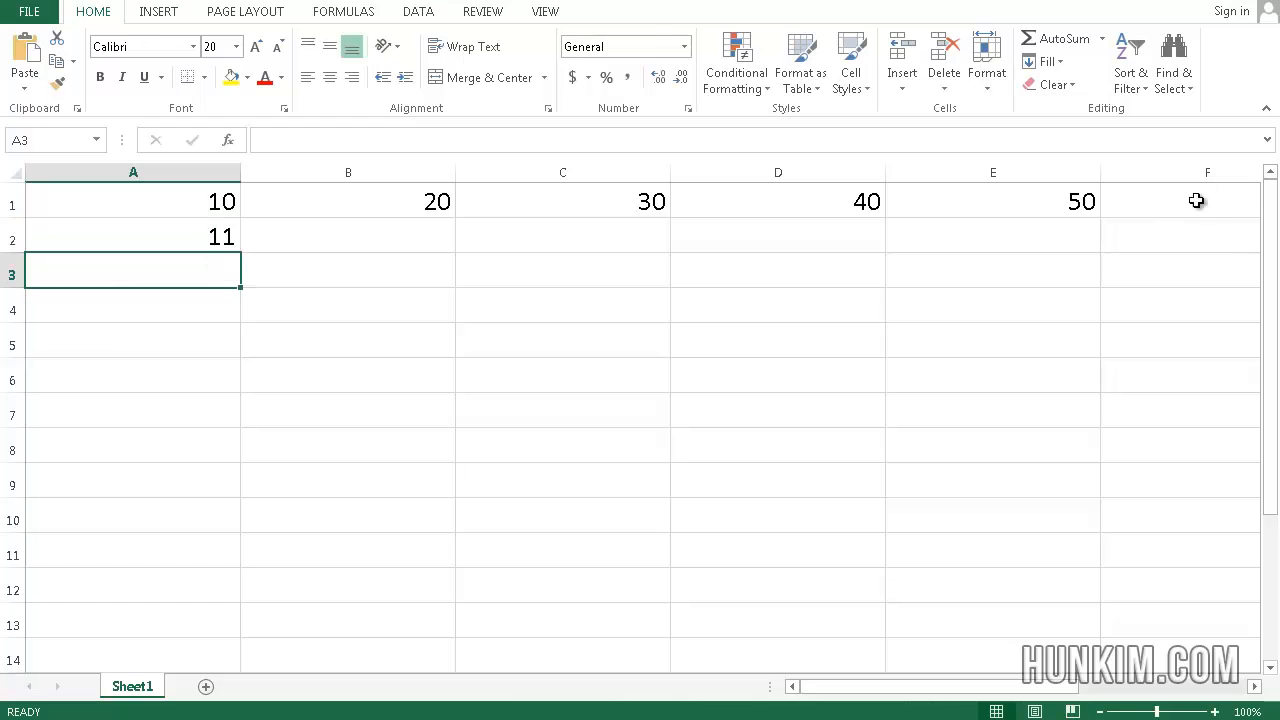
left_click_drag(133, 201, 133, 237)
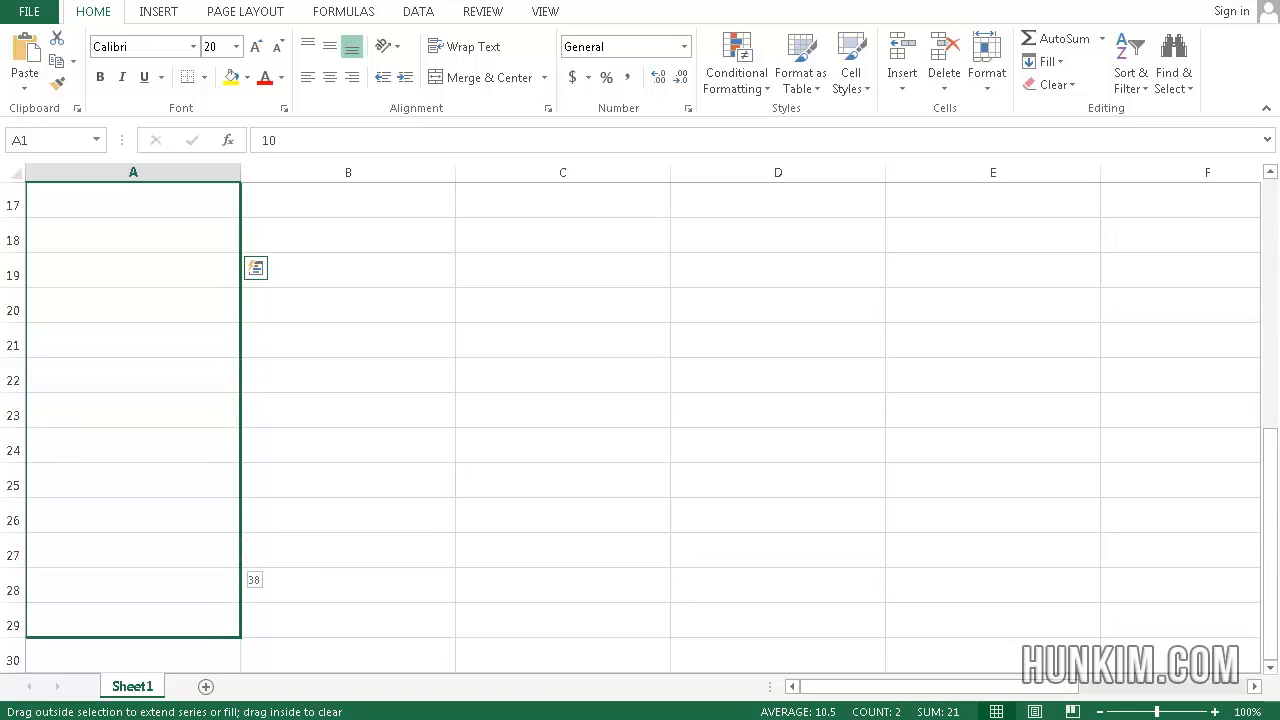
scroll("down", 3)
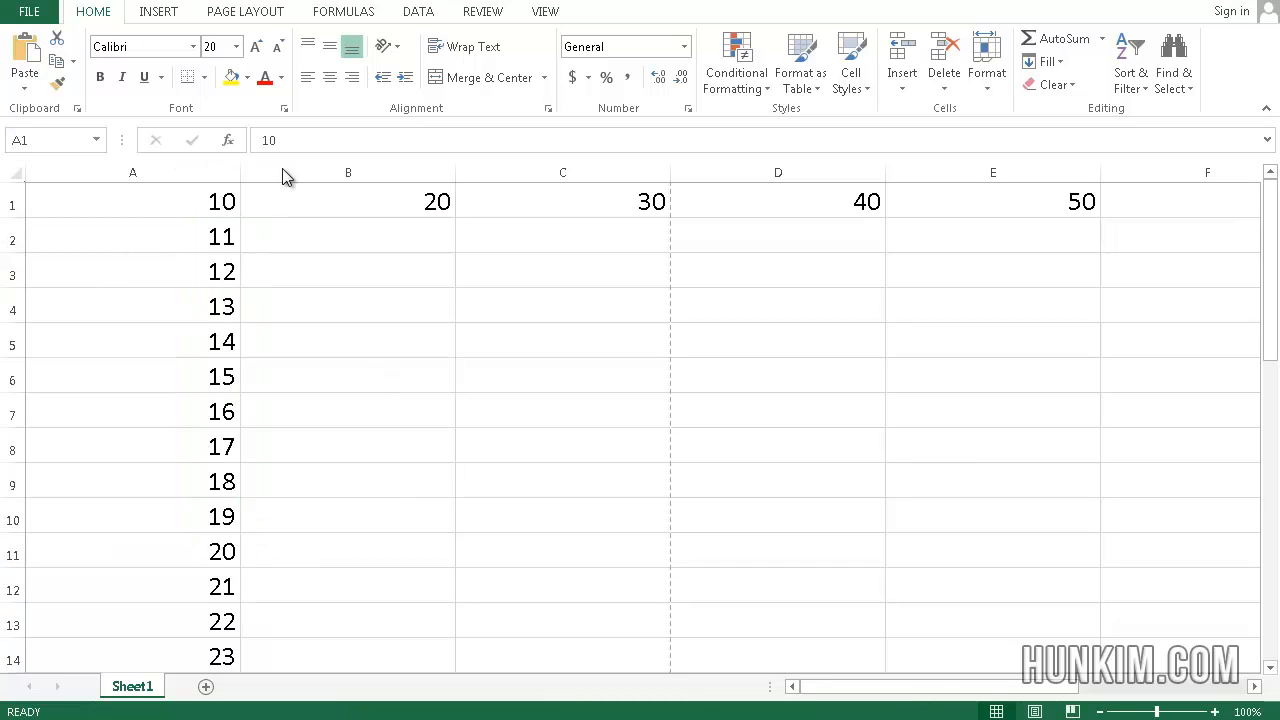
mouse_move(675, 318)
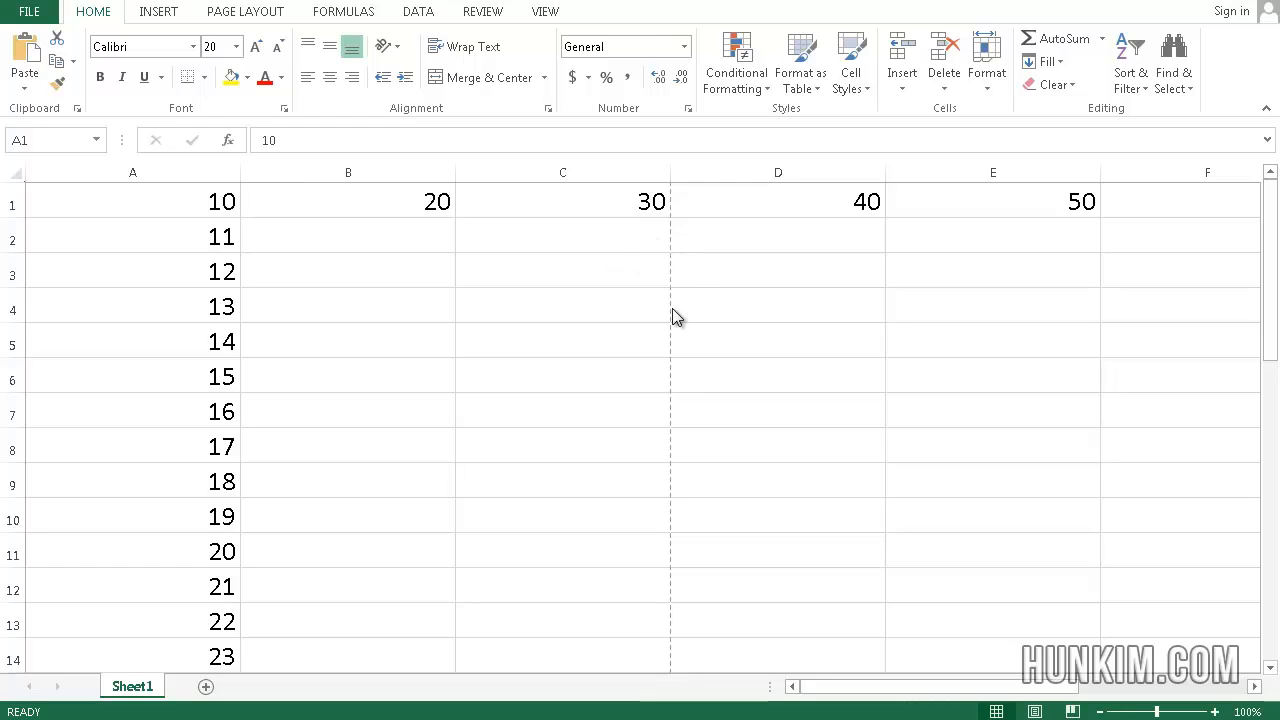
mouse_move(275, 418)
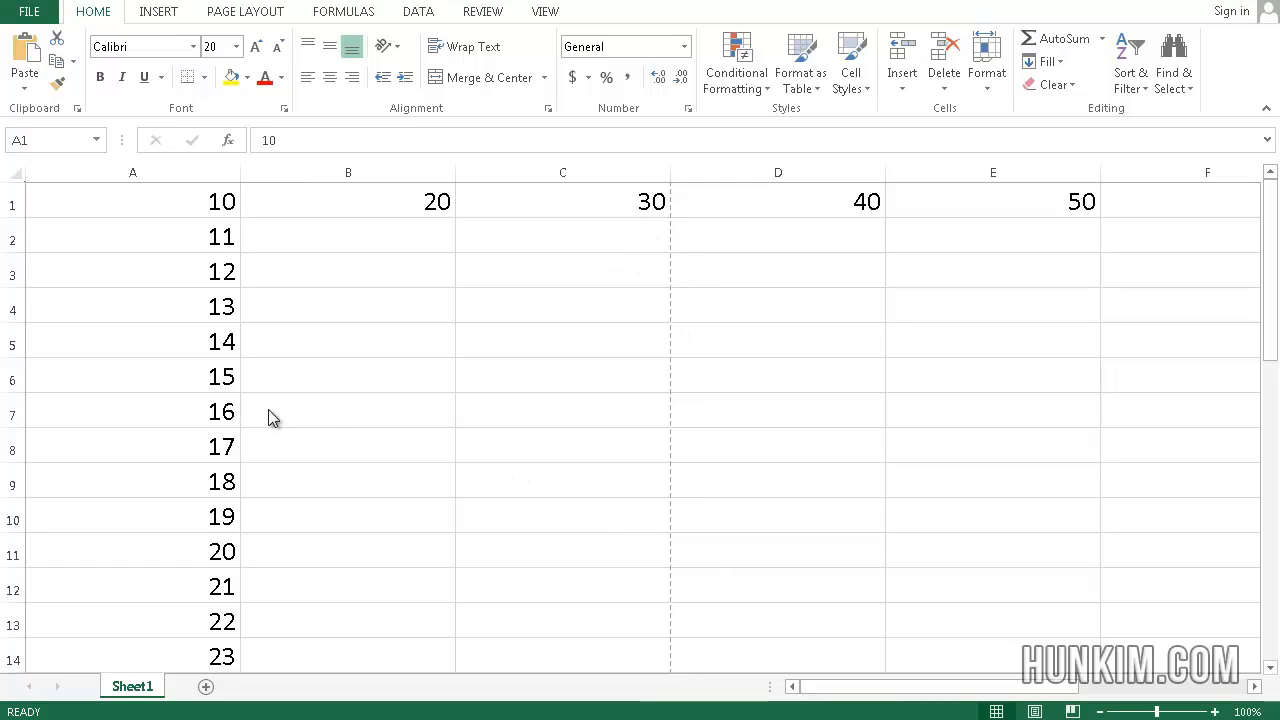
mouse_move(698, 344)
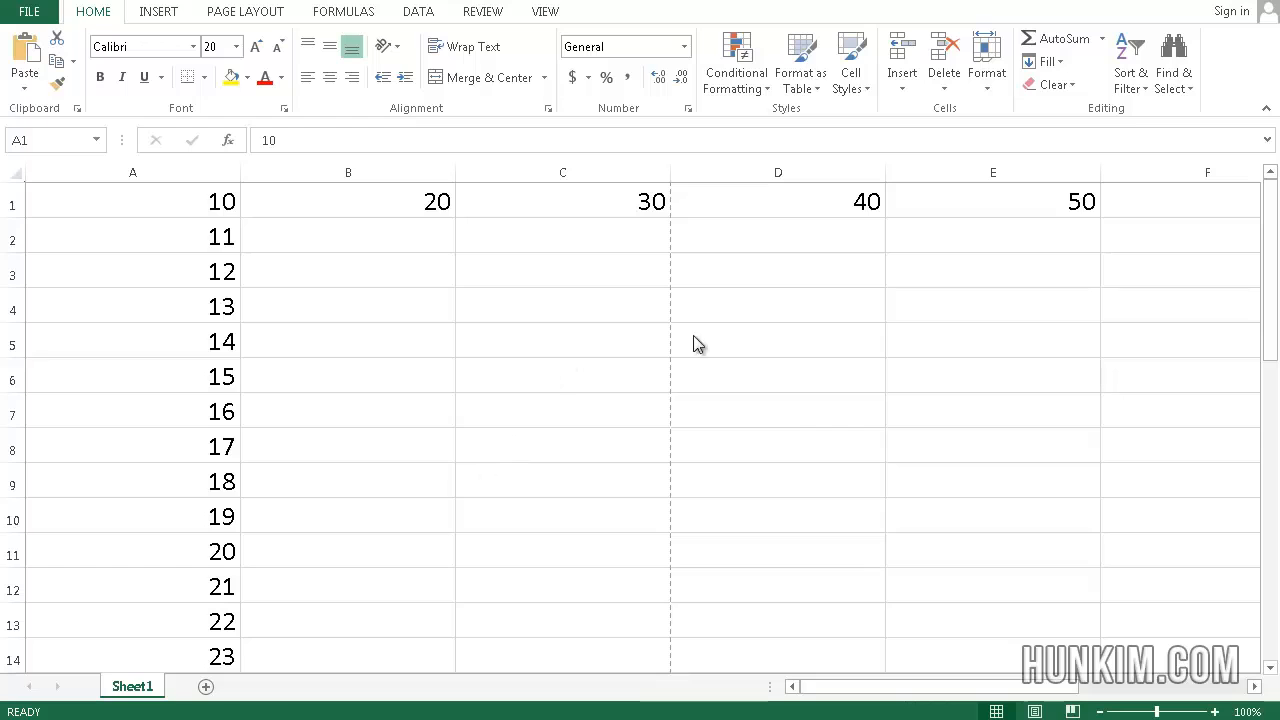
- Switch the sheet to Page Layout view, then back to Normal view
left_click(133, 201)
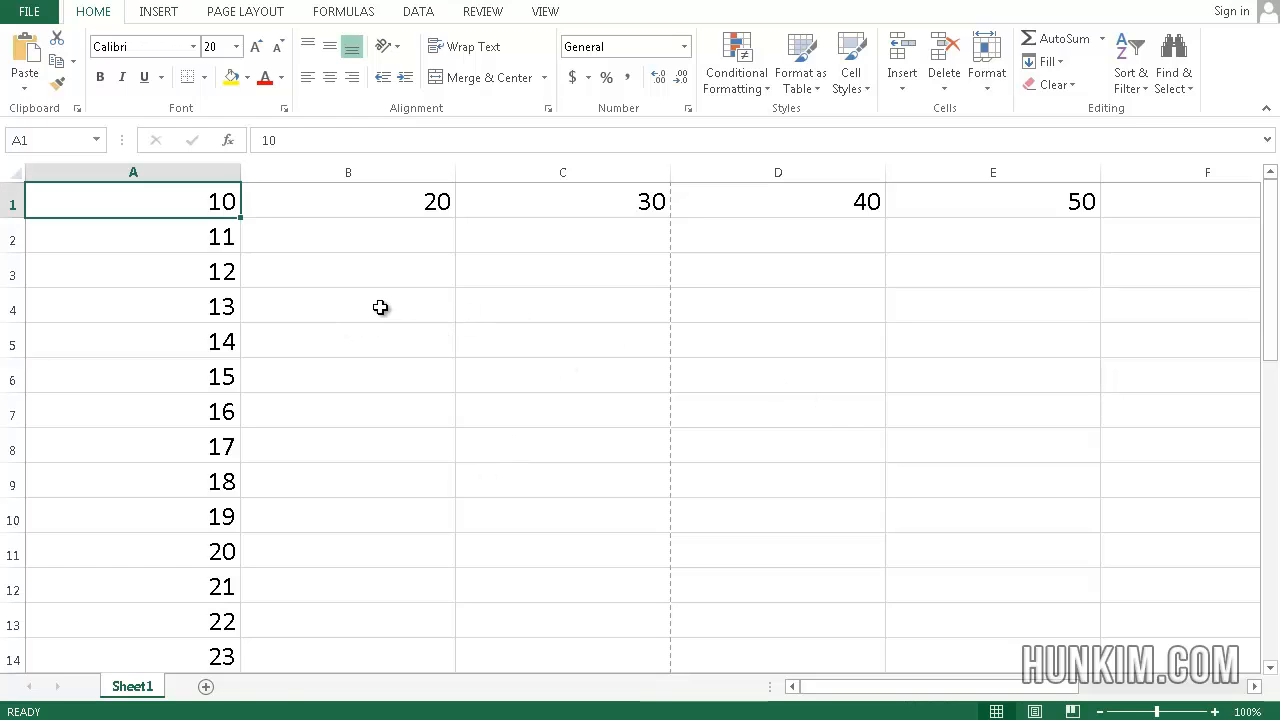
left_click(348, 306)
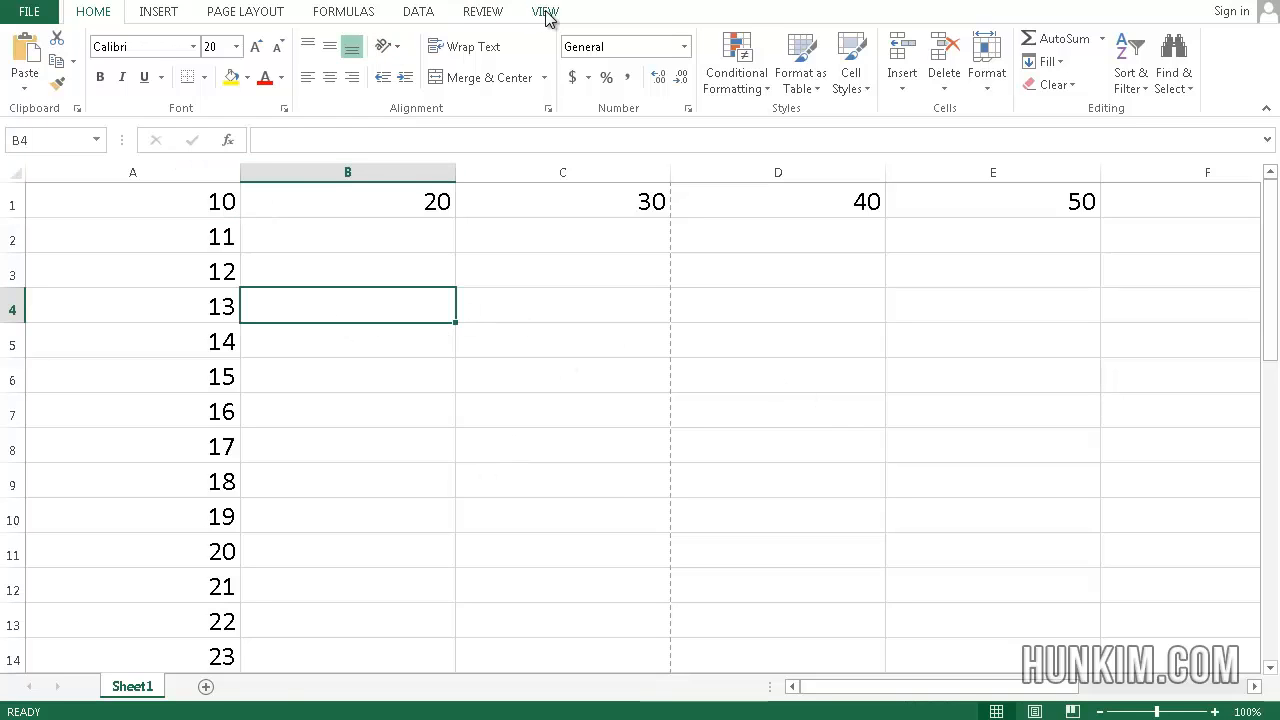
left_click(545, 11)
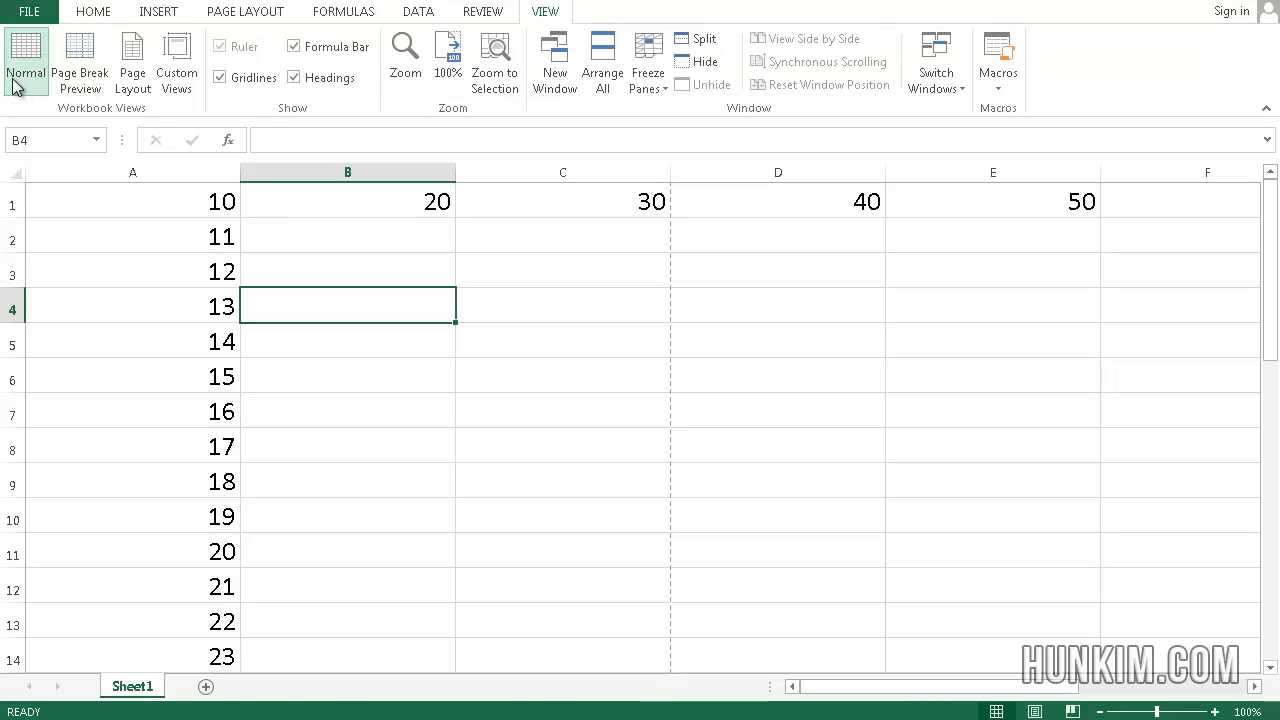
left_click(127, 60)
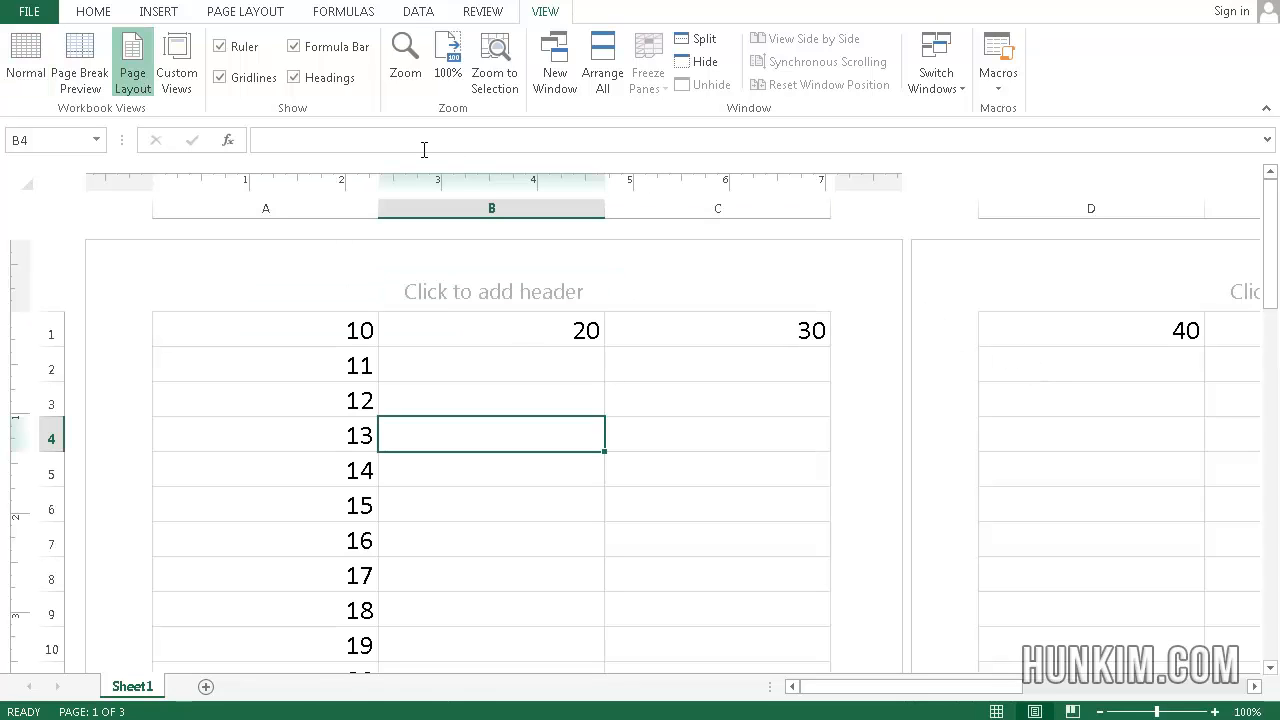
left_click(25, 55)
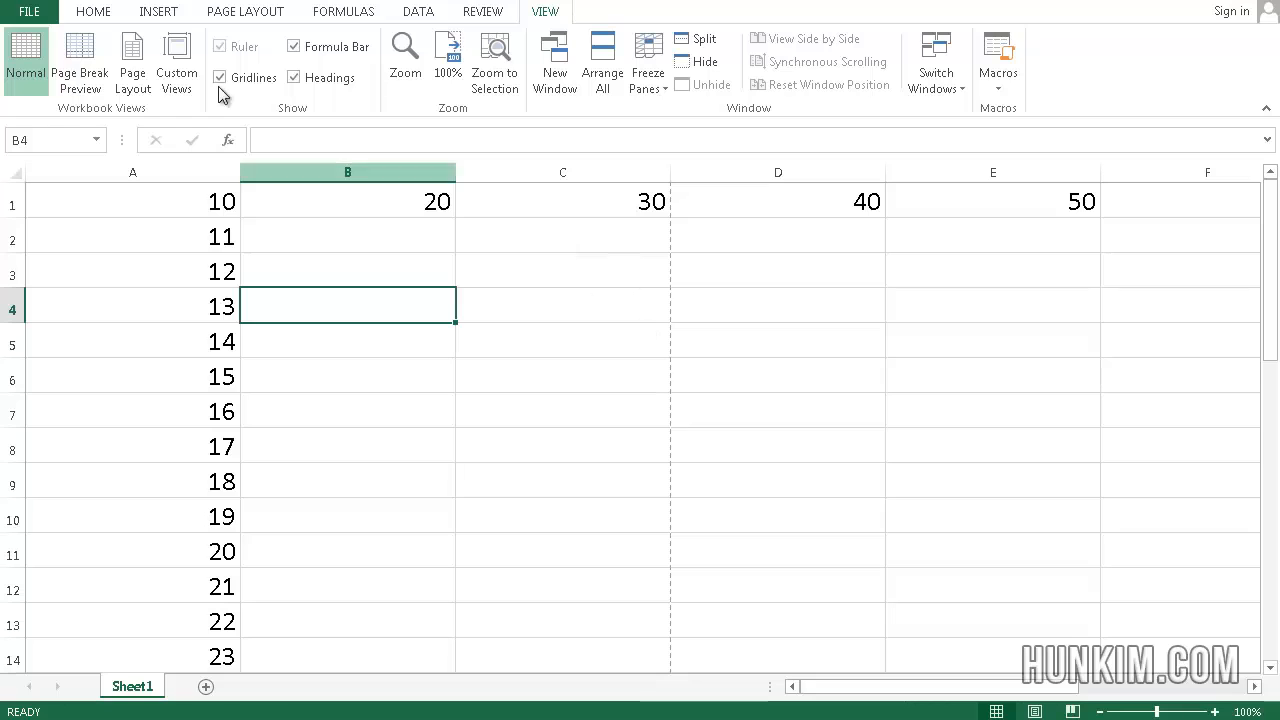
- Show the three-page print preview from the File backstage Print screen
left_click(30, 11)
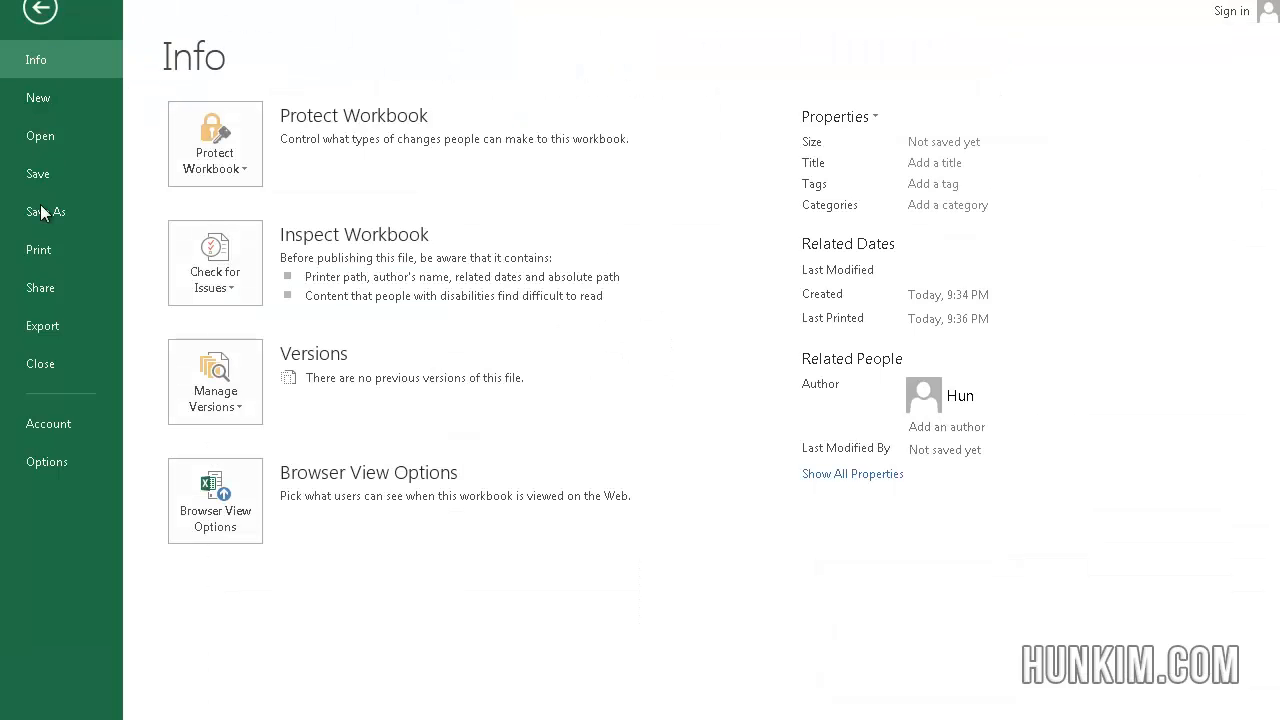
left_click(38, 249)
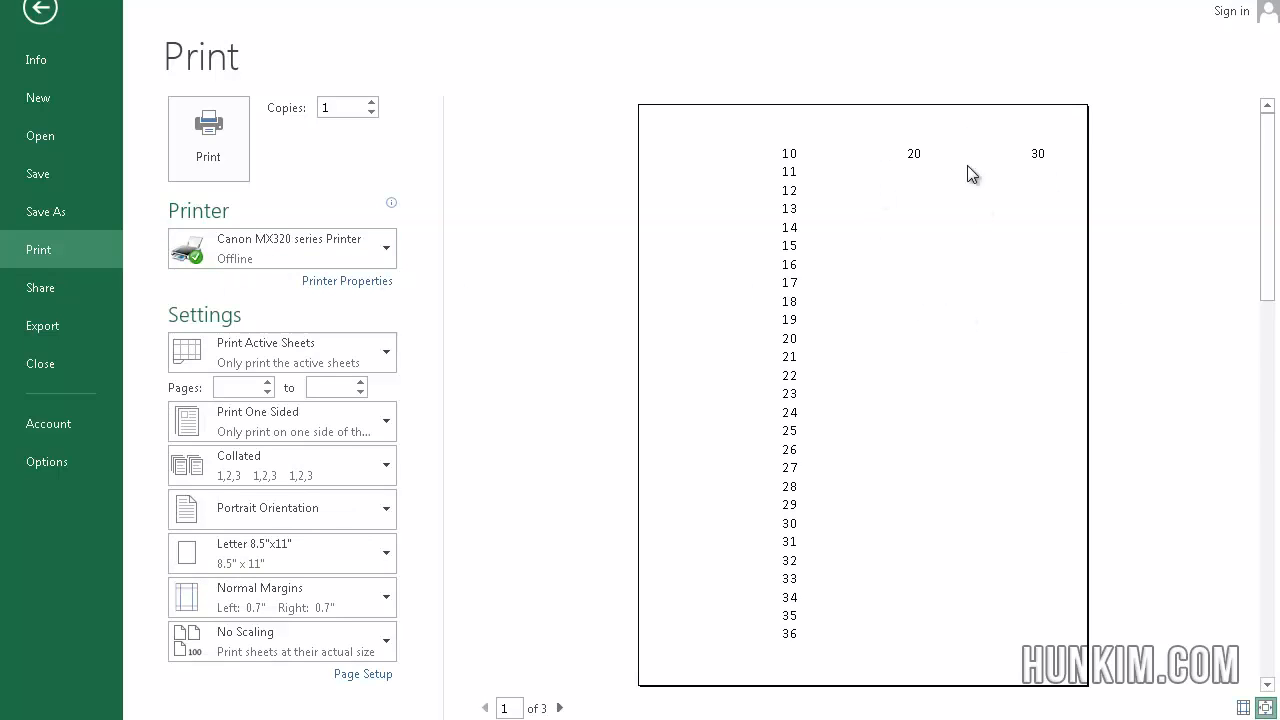
mouse_move(895, 411)
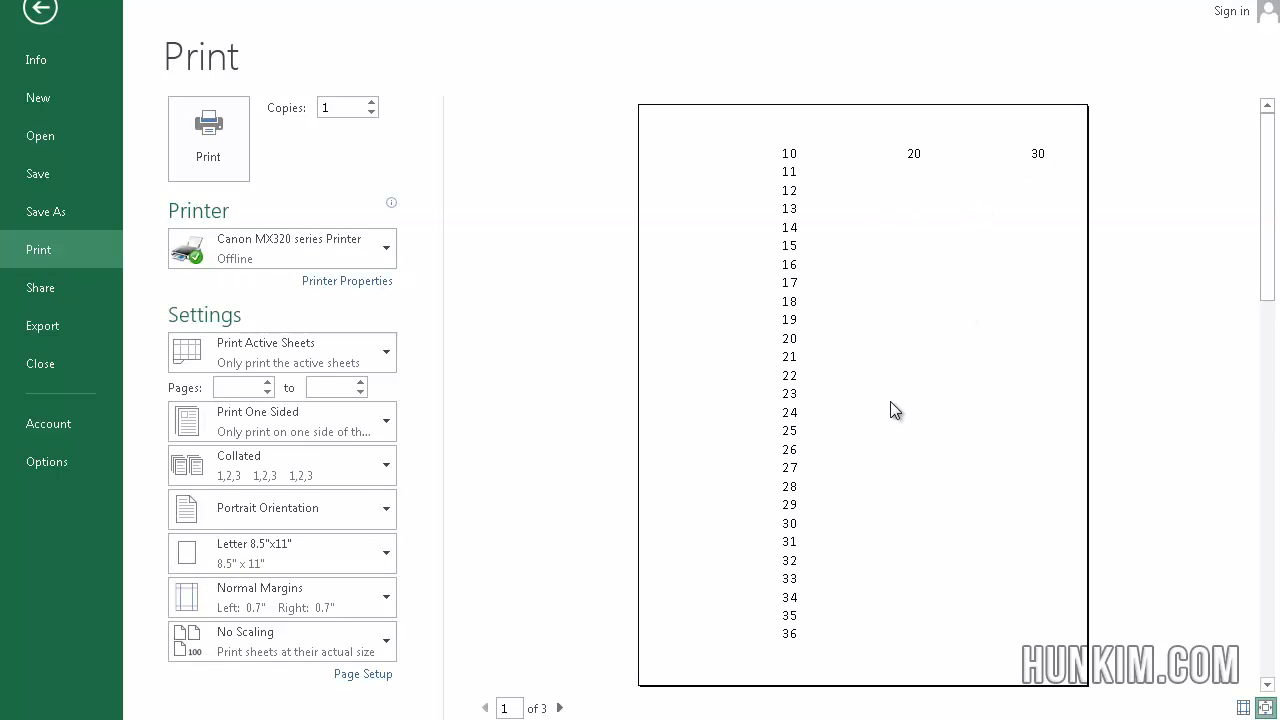
mouse_move(420, 465)
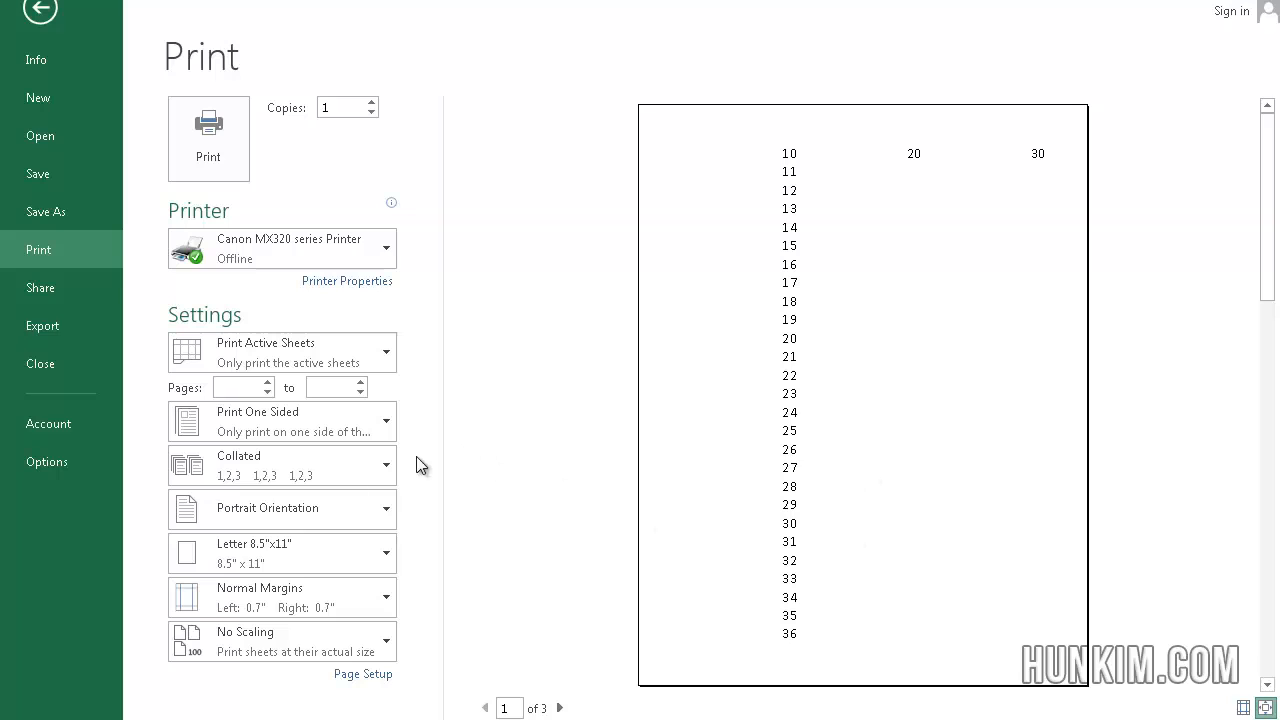
mouse_move(300, 640)
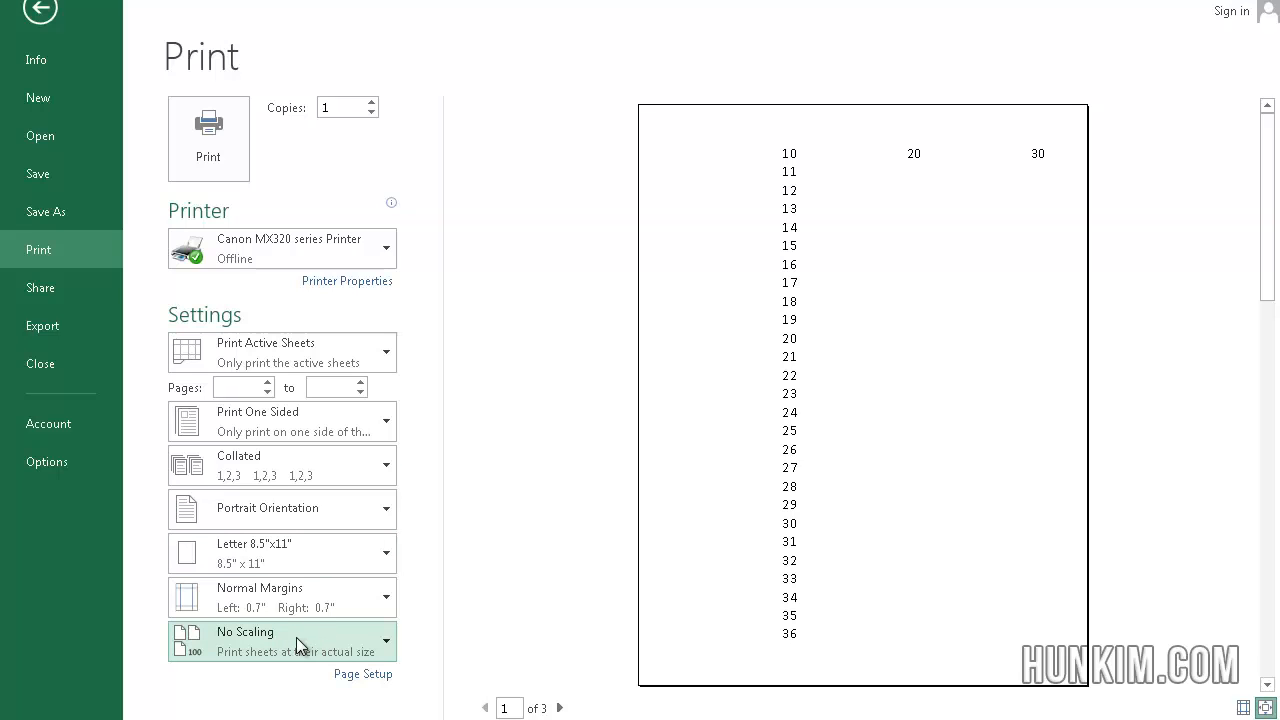
- Set the print scaling to Fit Sheet on One Page
left_click(282, 641)
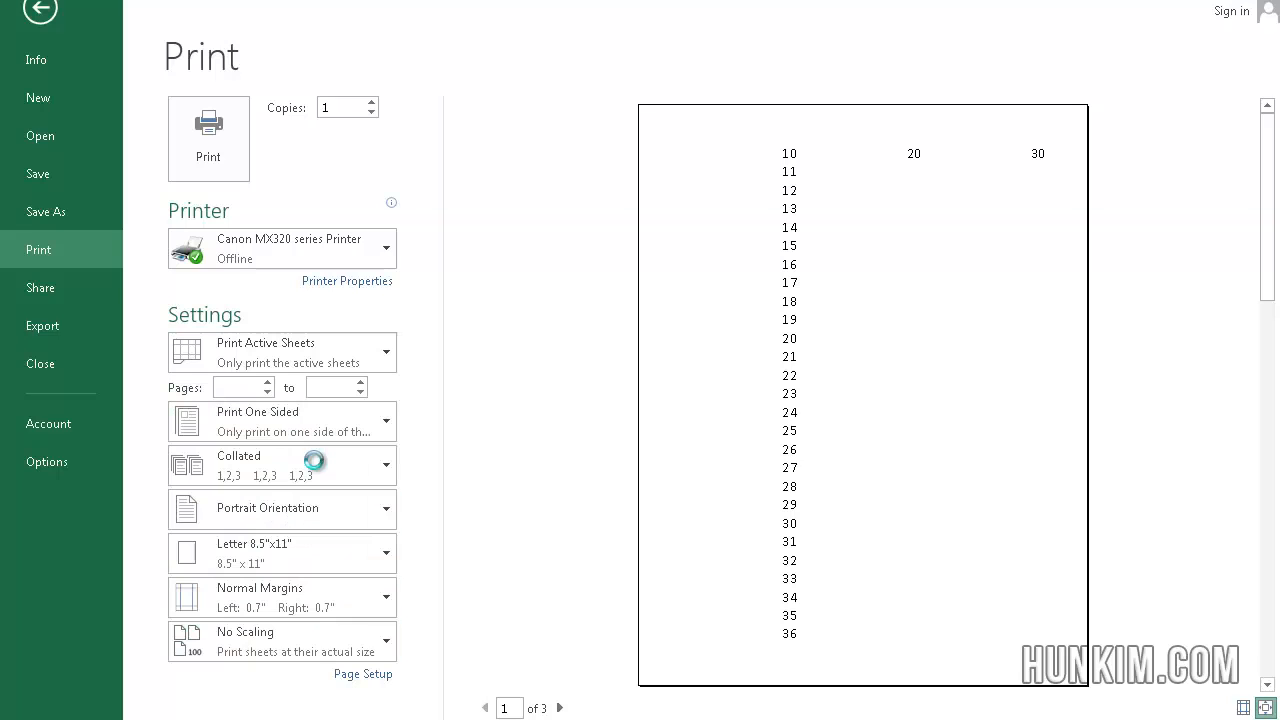
left_click(283, 641)
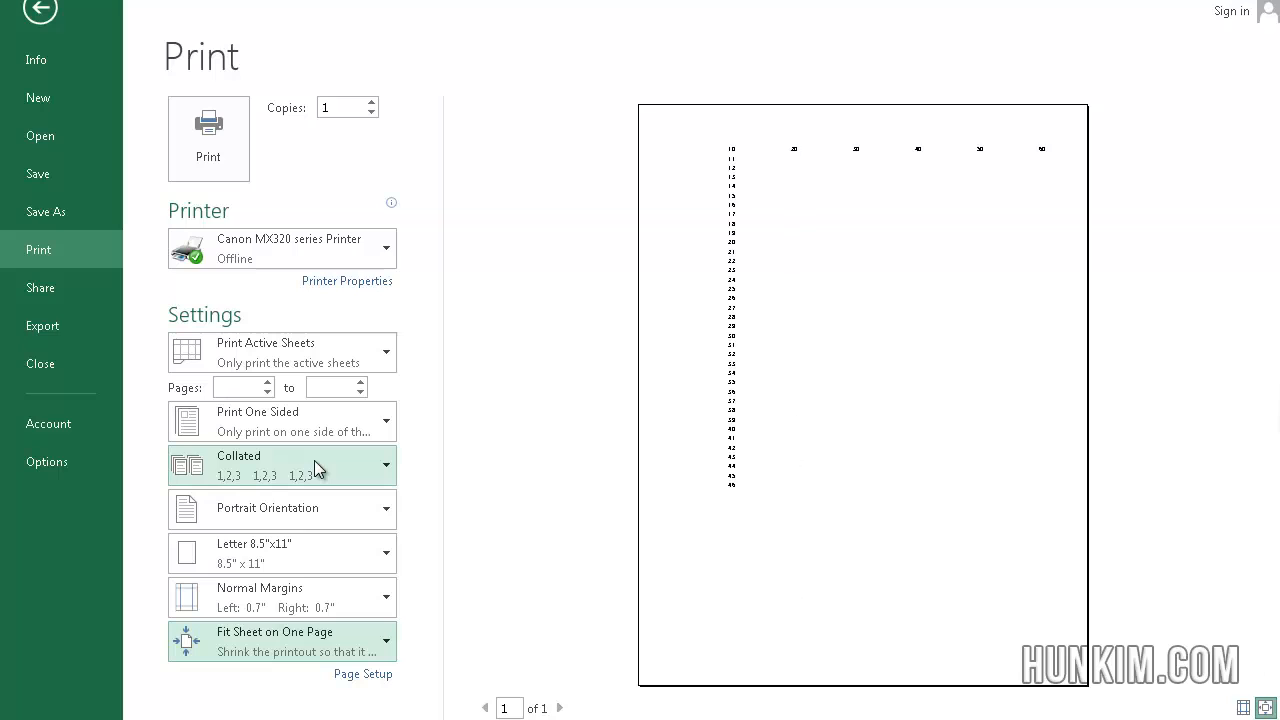
mouse_move(1088, 334)
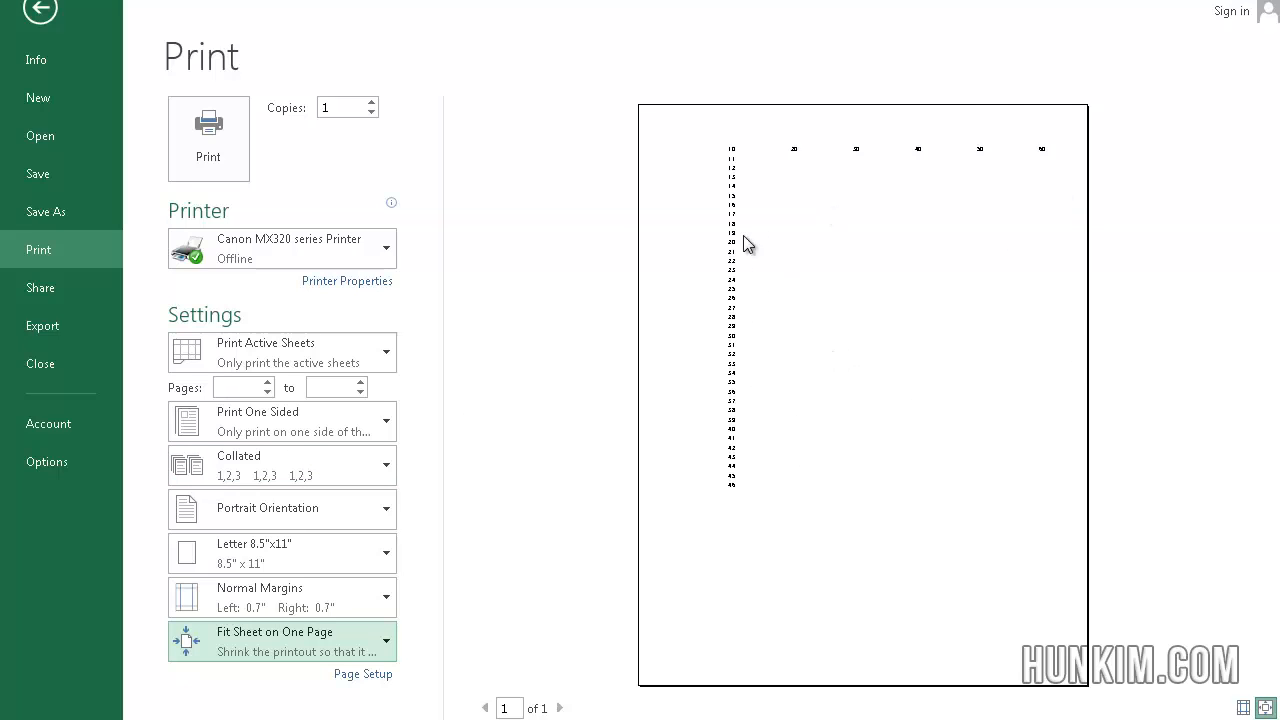
mouse_move(874, 268)
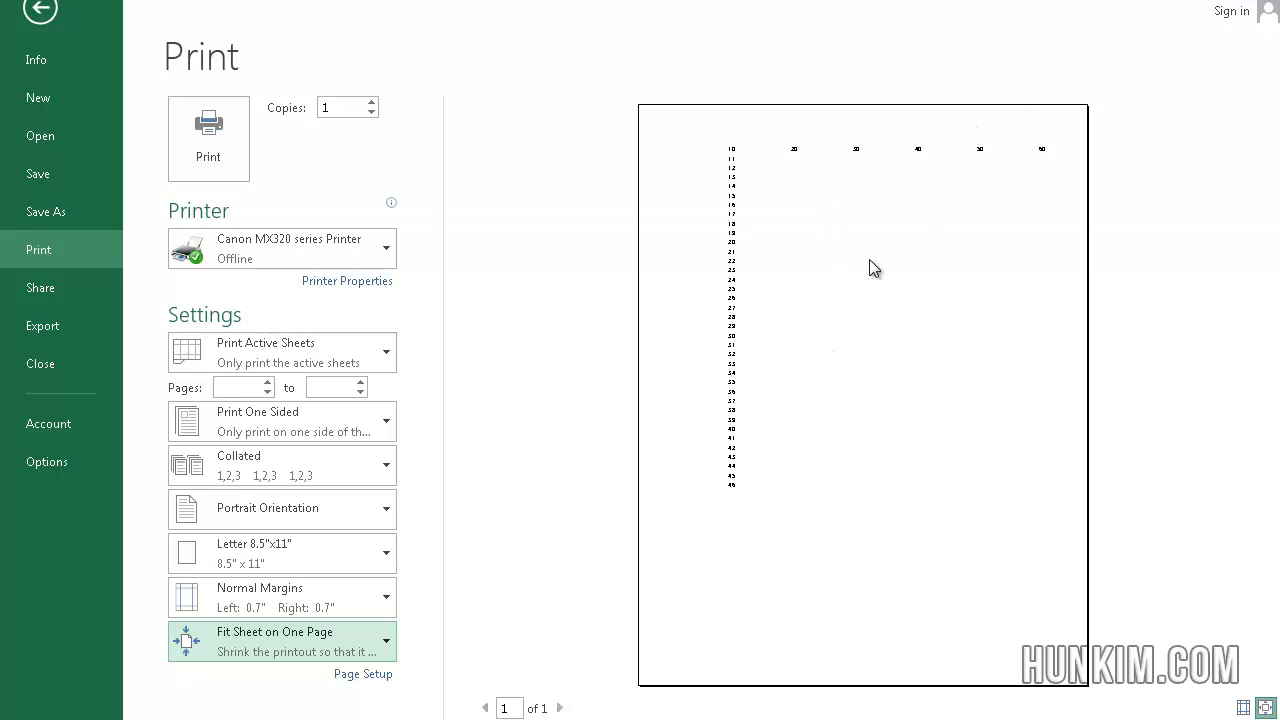
mouse_move(775, 520)
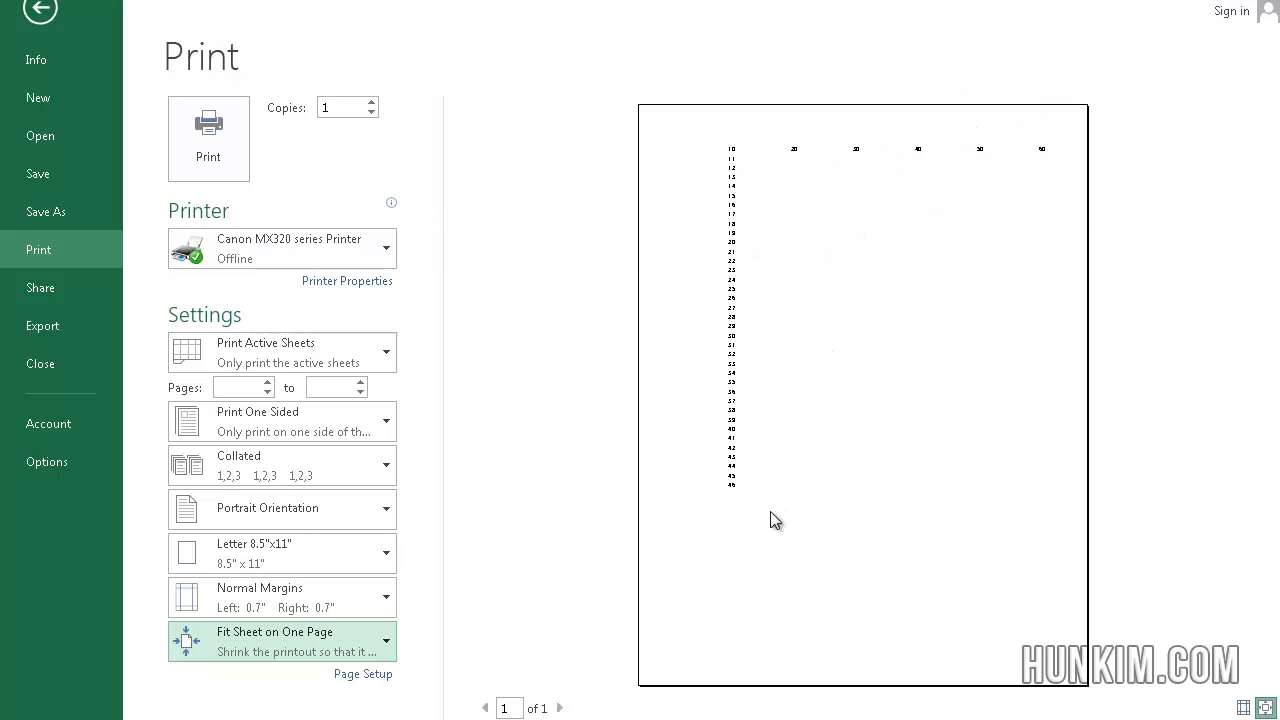
mouse_move(954, 549)
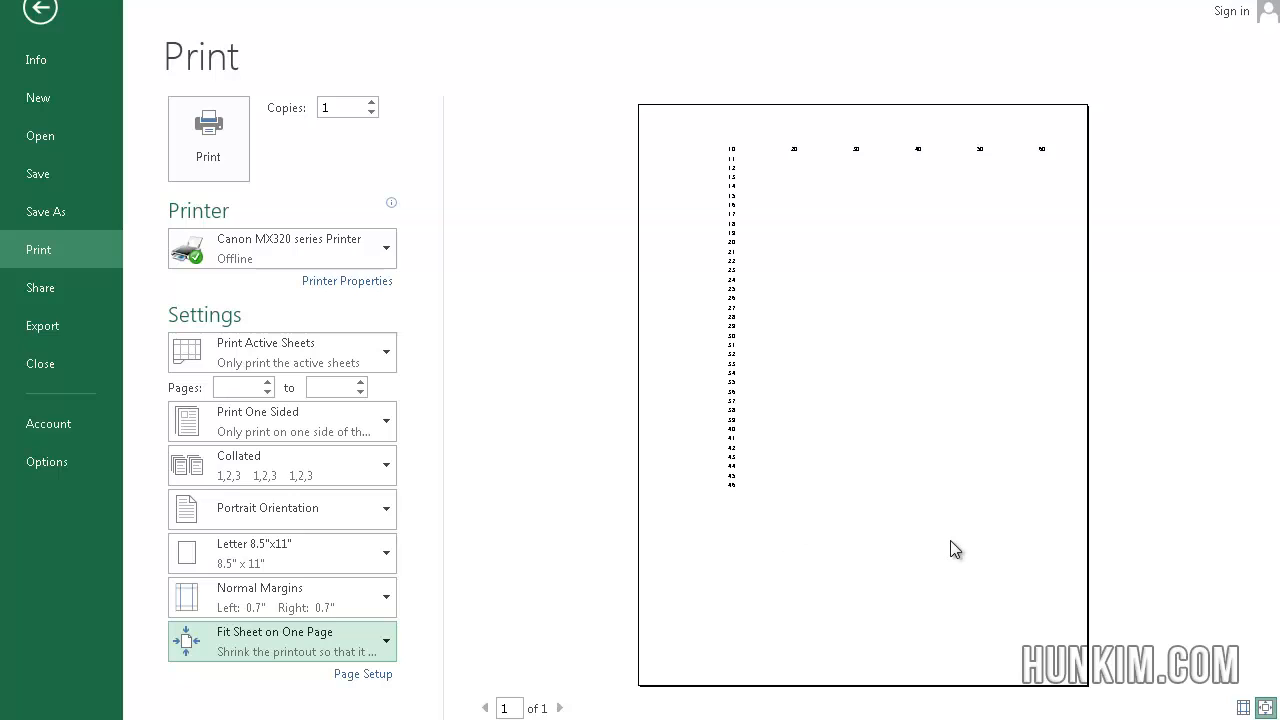
mouse_move(575, 520)
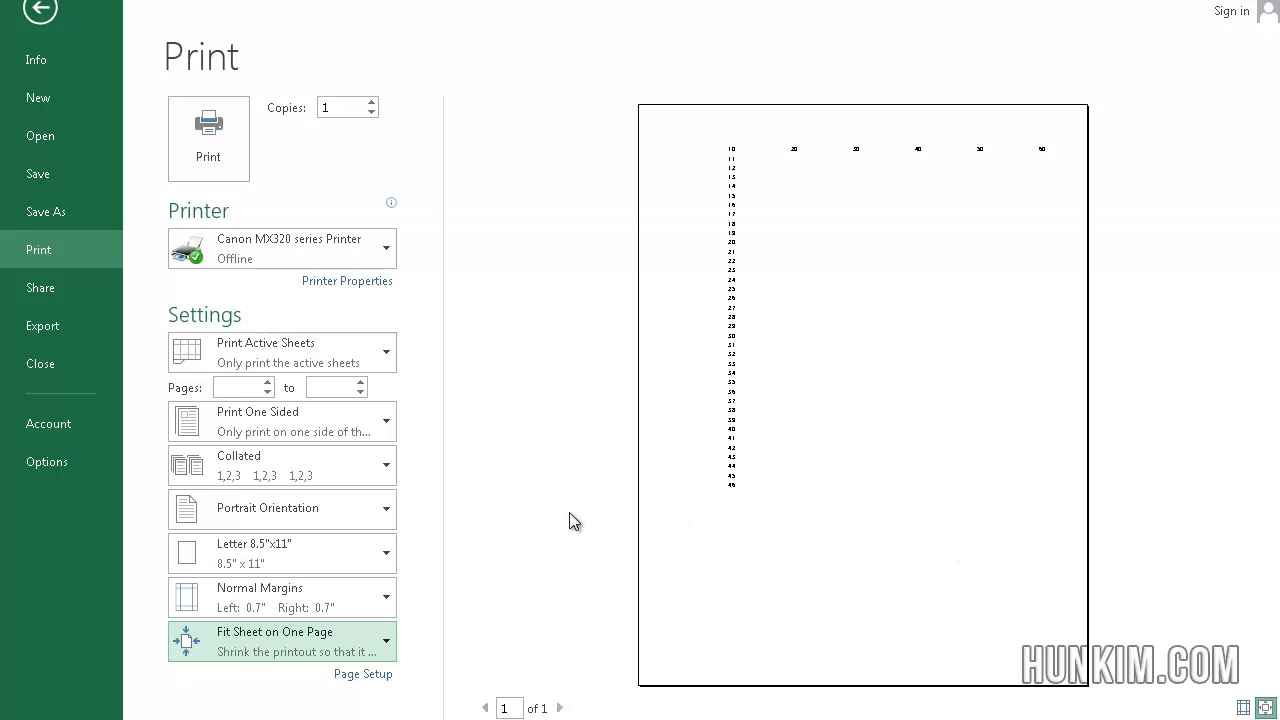
mouse_move(830, 397)
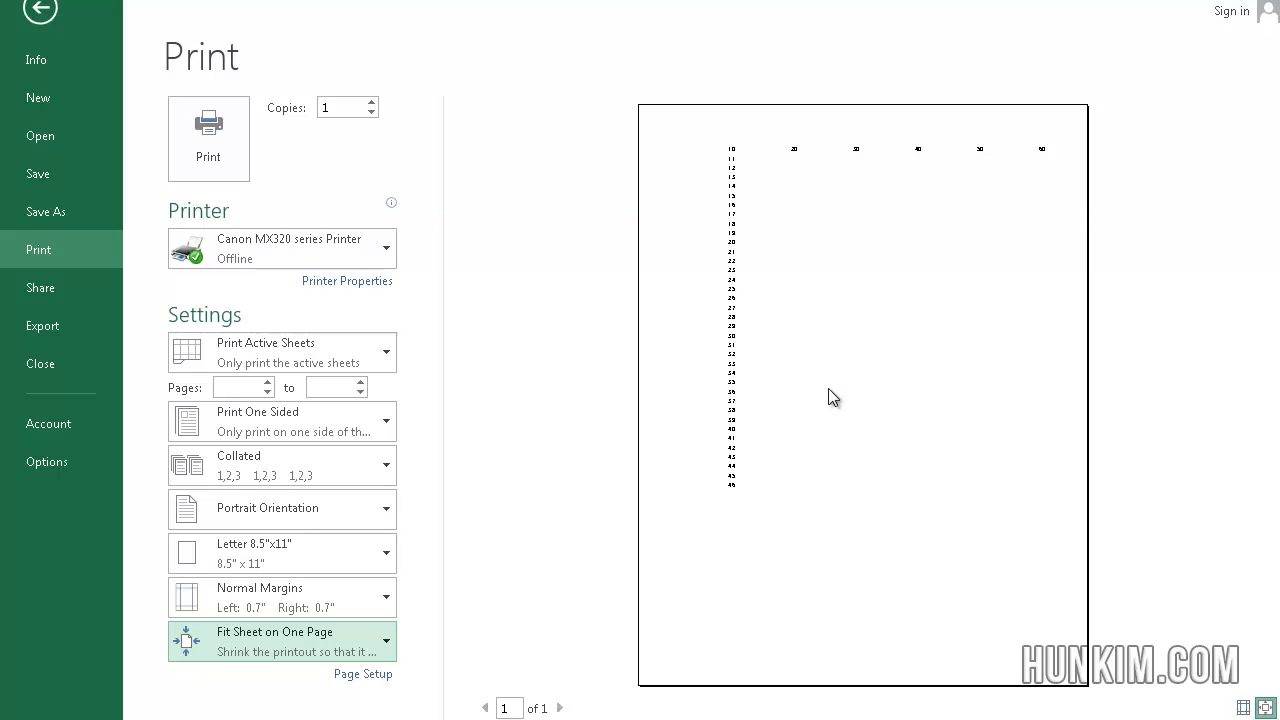
mouse_move(30, 15)
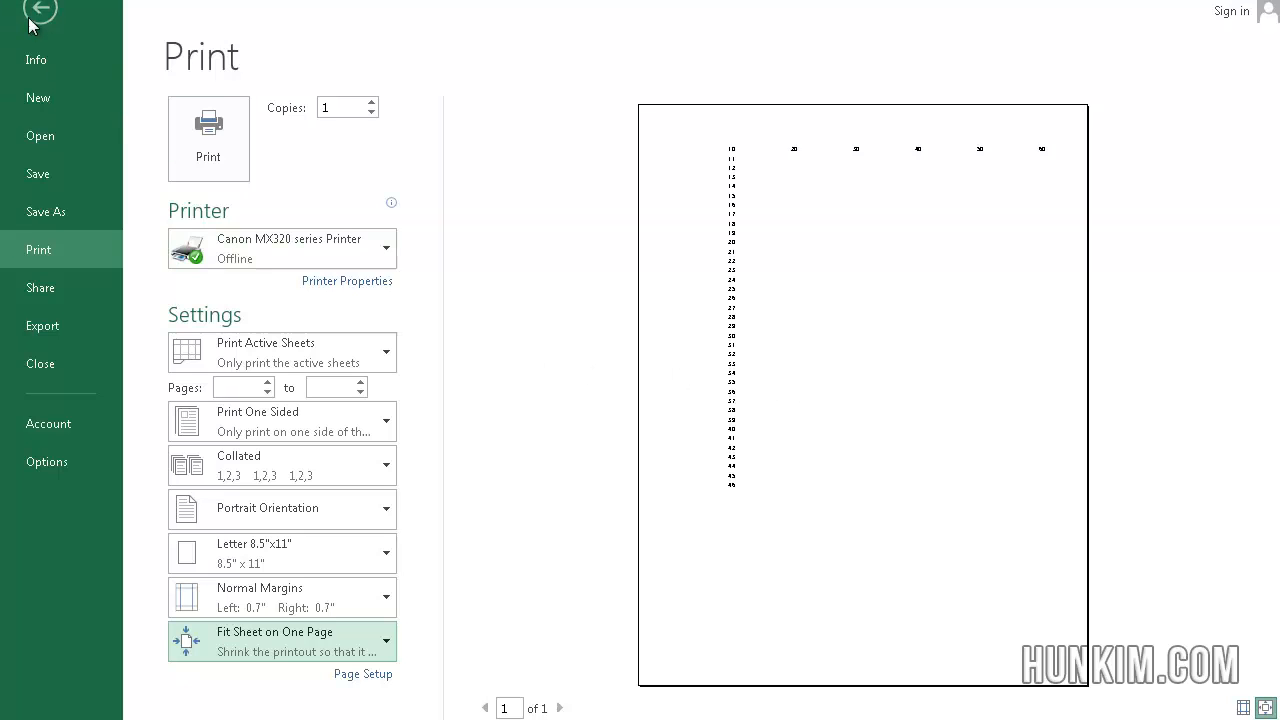
- Leave Backstage and enter the note 'Ctrl+Arrow Key' in cell C3
left_click(40, 20)
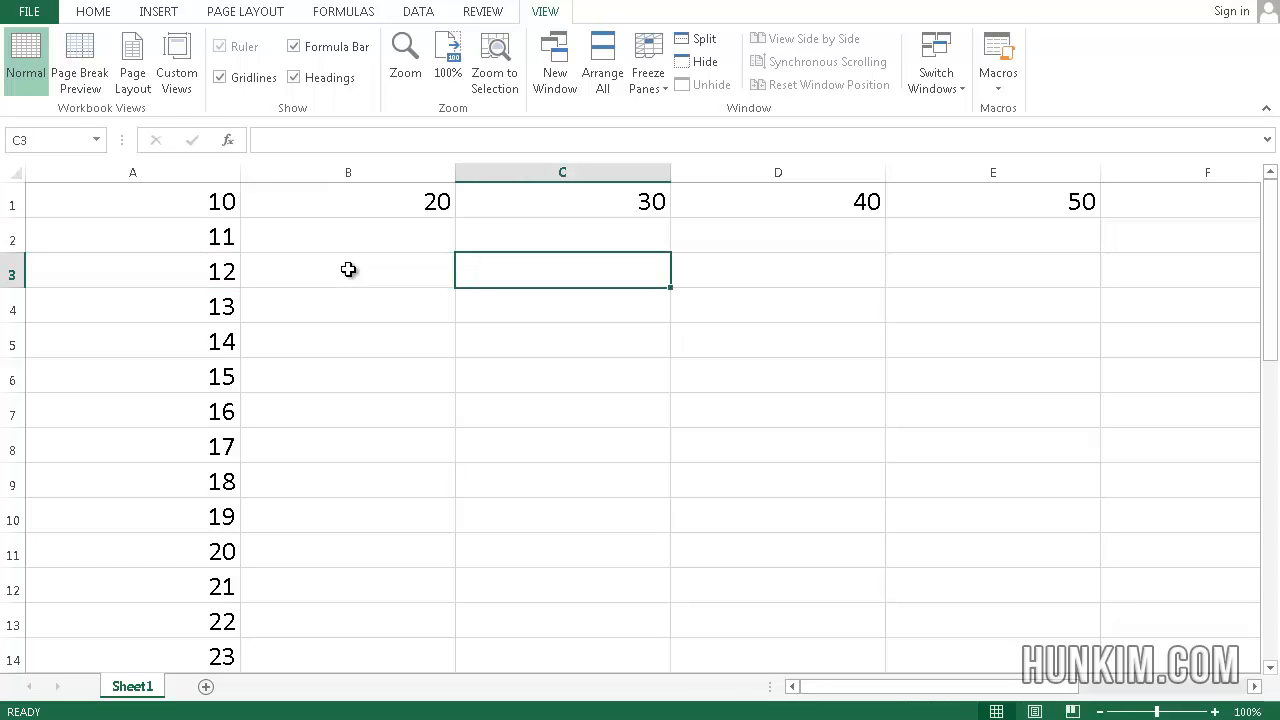
type("Ctrl+Arrow Key")
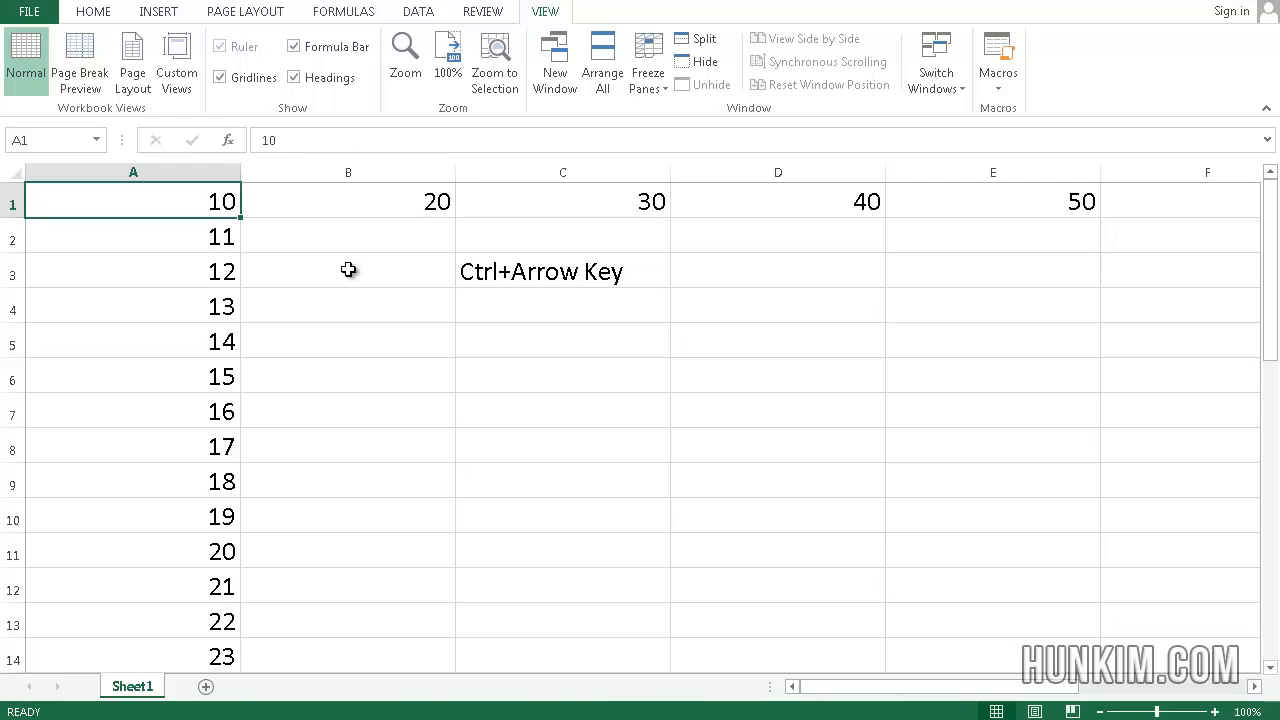
left_click(347, 235)
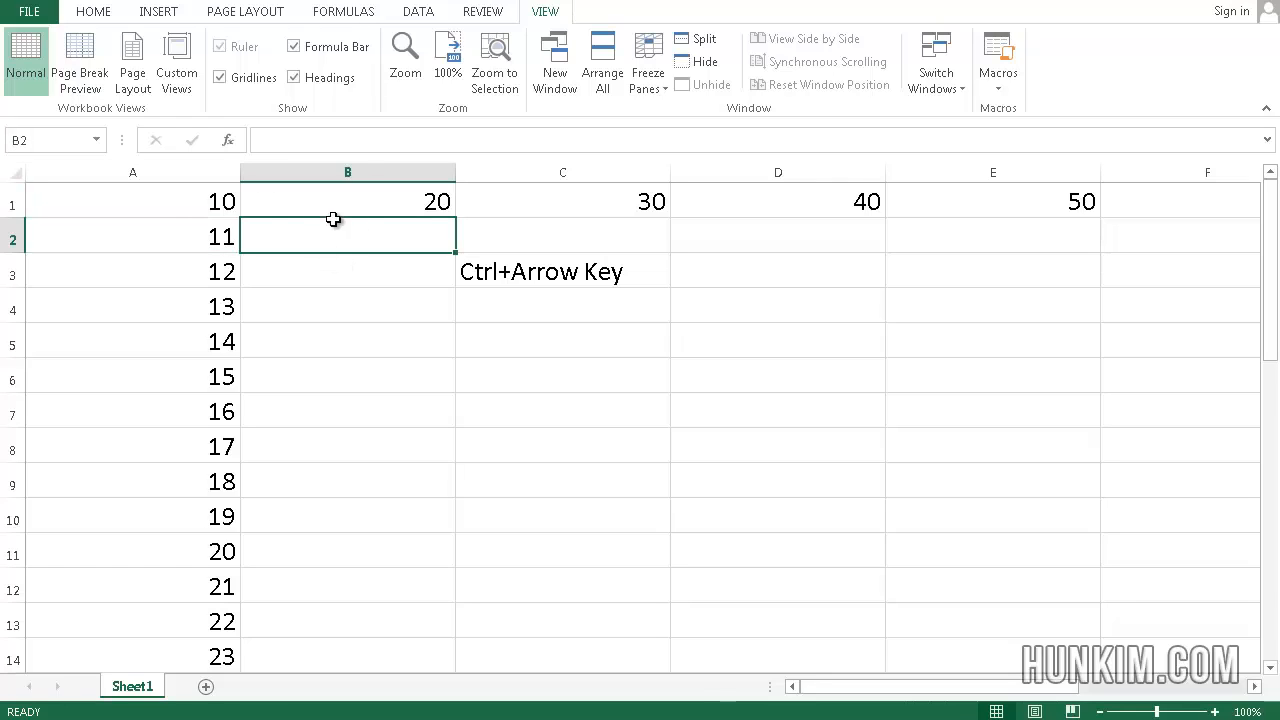
left_click(132, 201)
type("60")
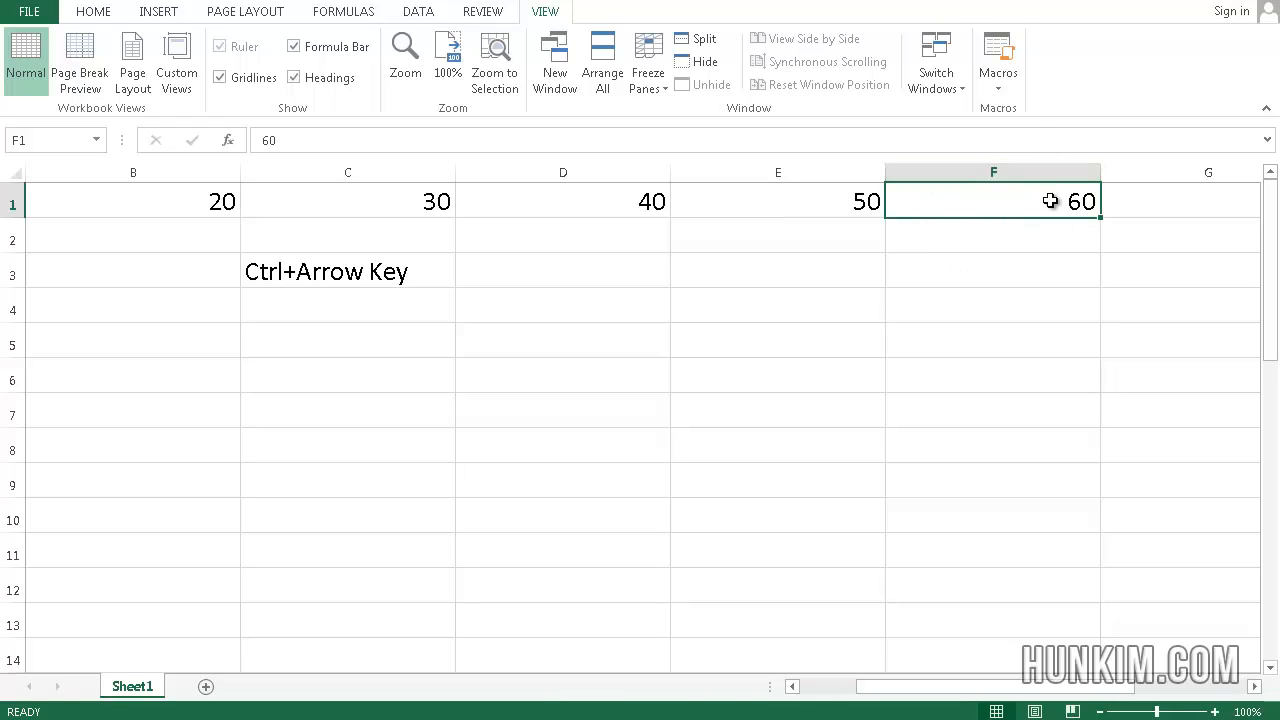
mouse_move(946, 237)
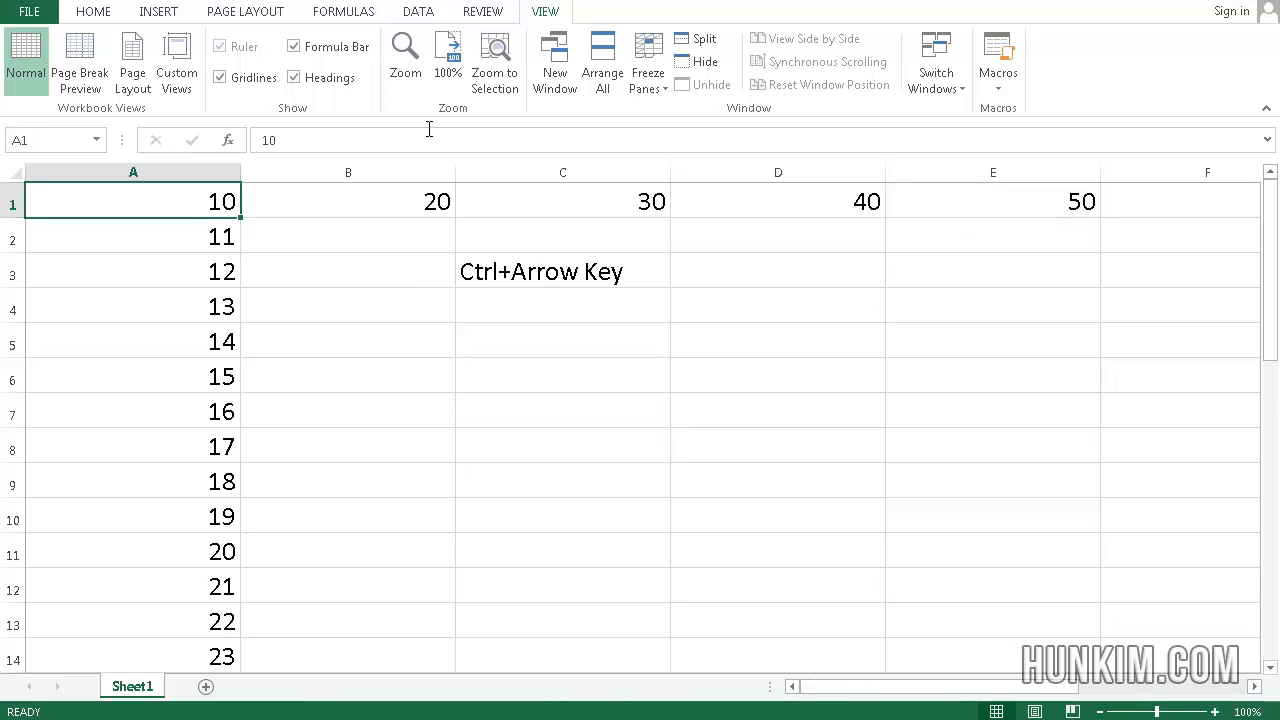
mouse_move(167, 291)
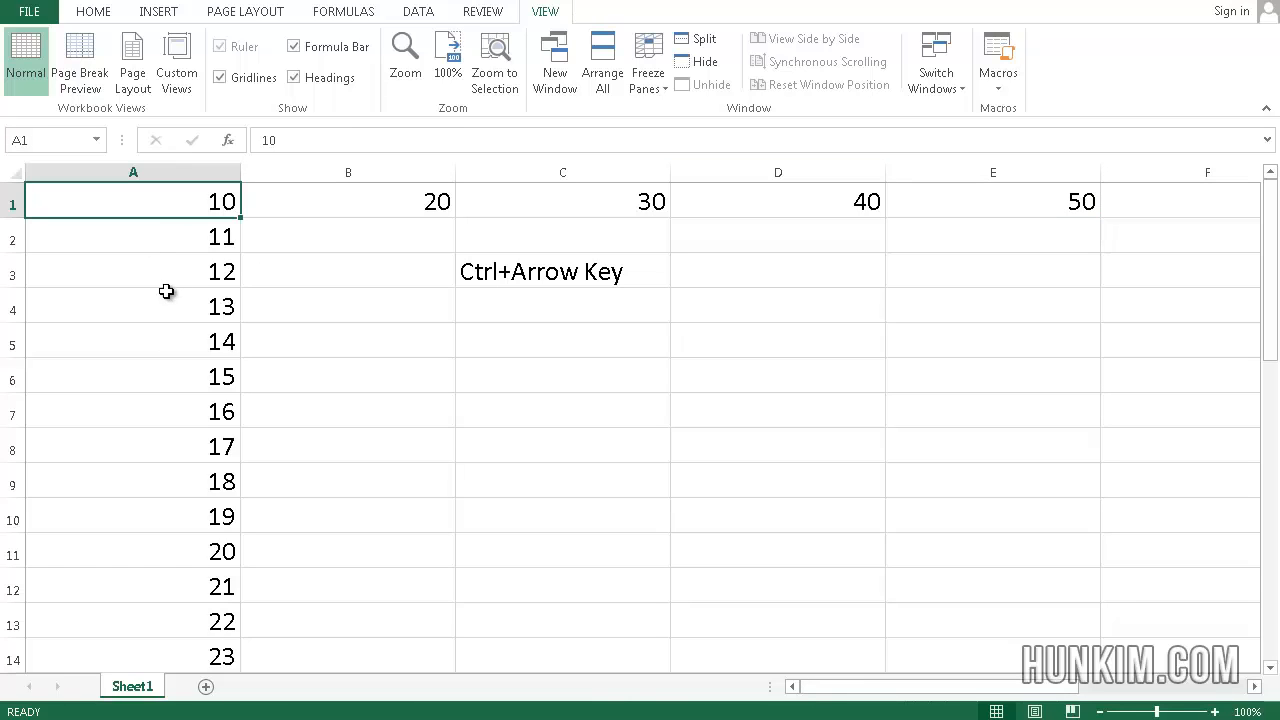
mouse_move(181, 329)
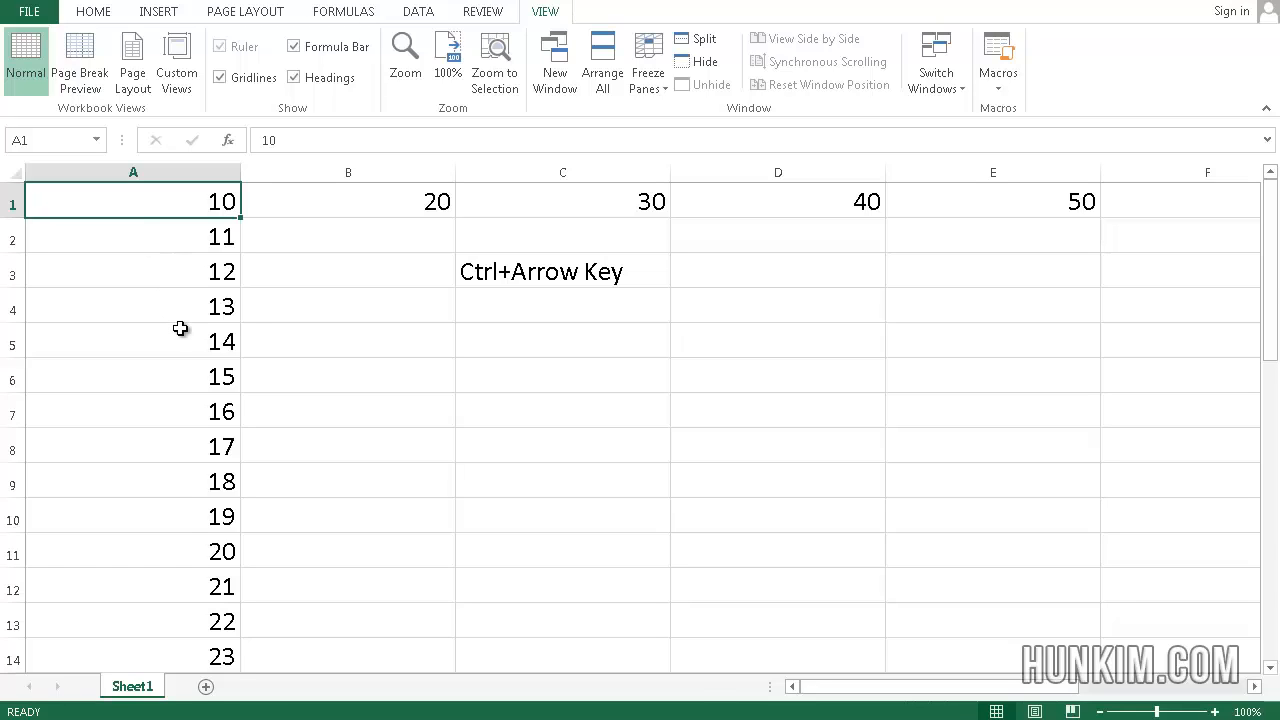
key("ctrl+Down")
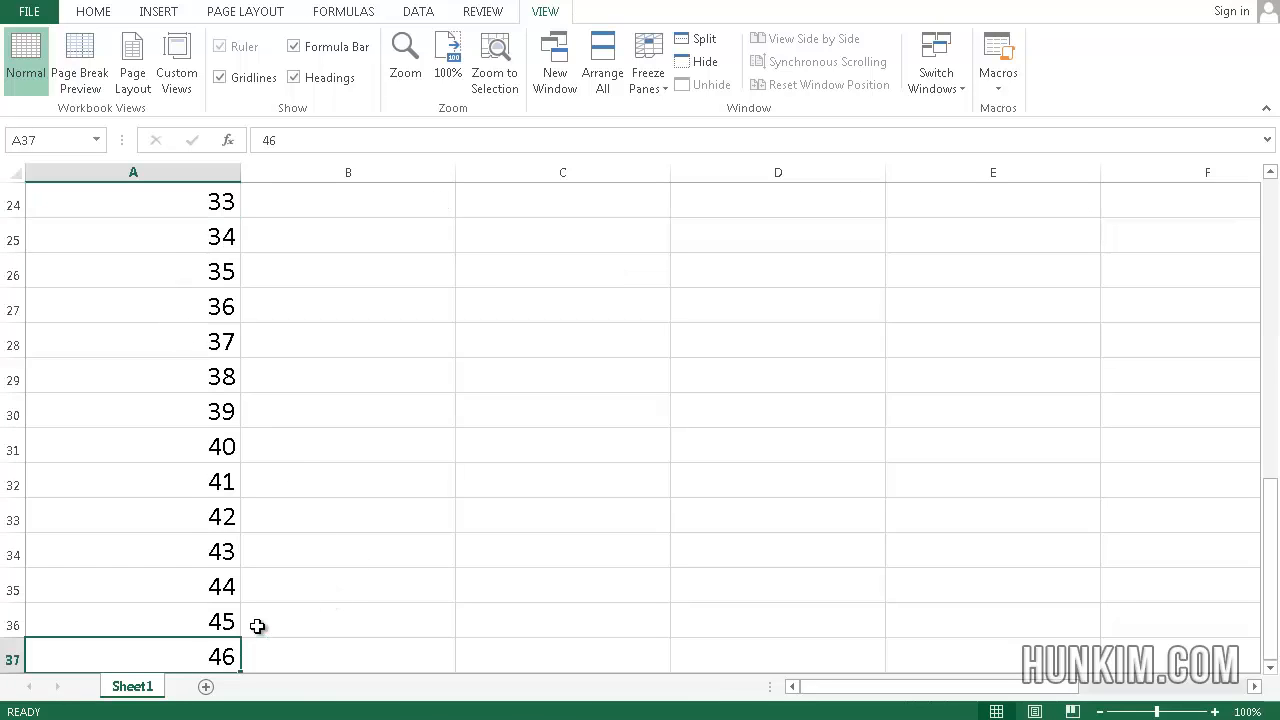
left_click(130, 623)
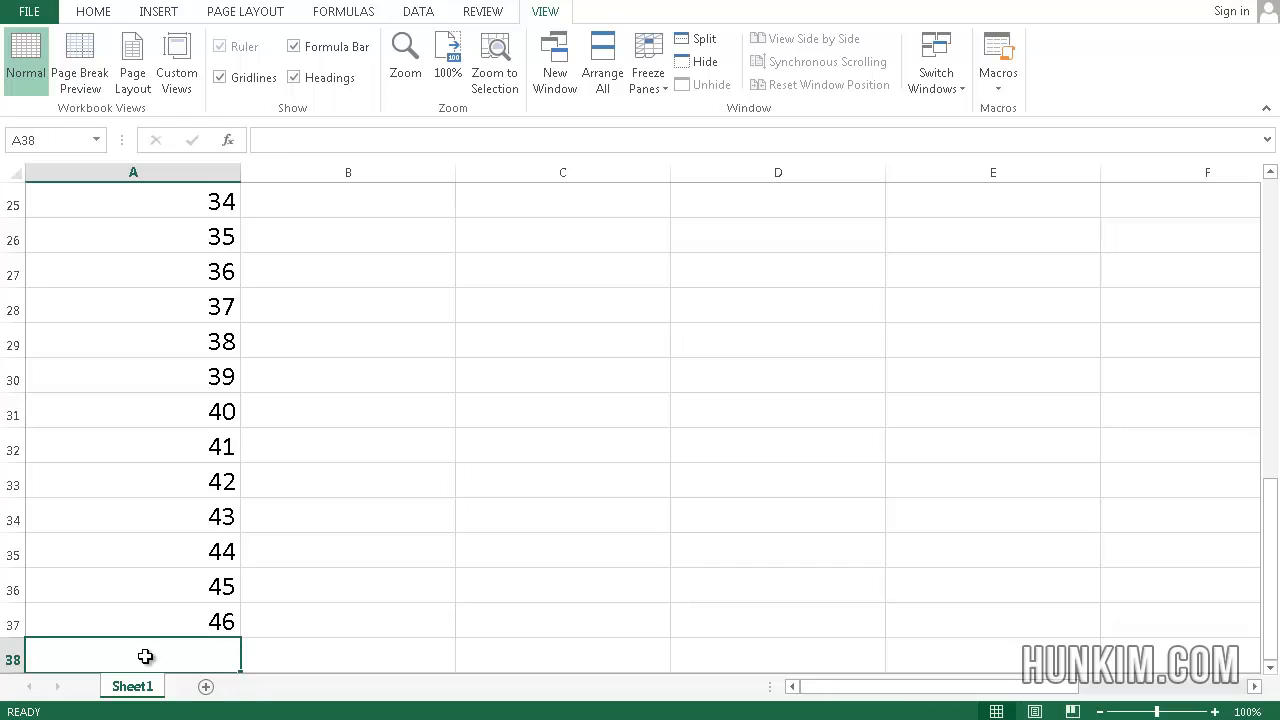
left_click(145, 620)
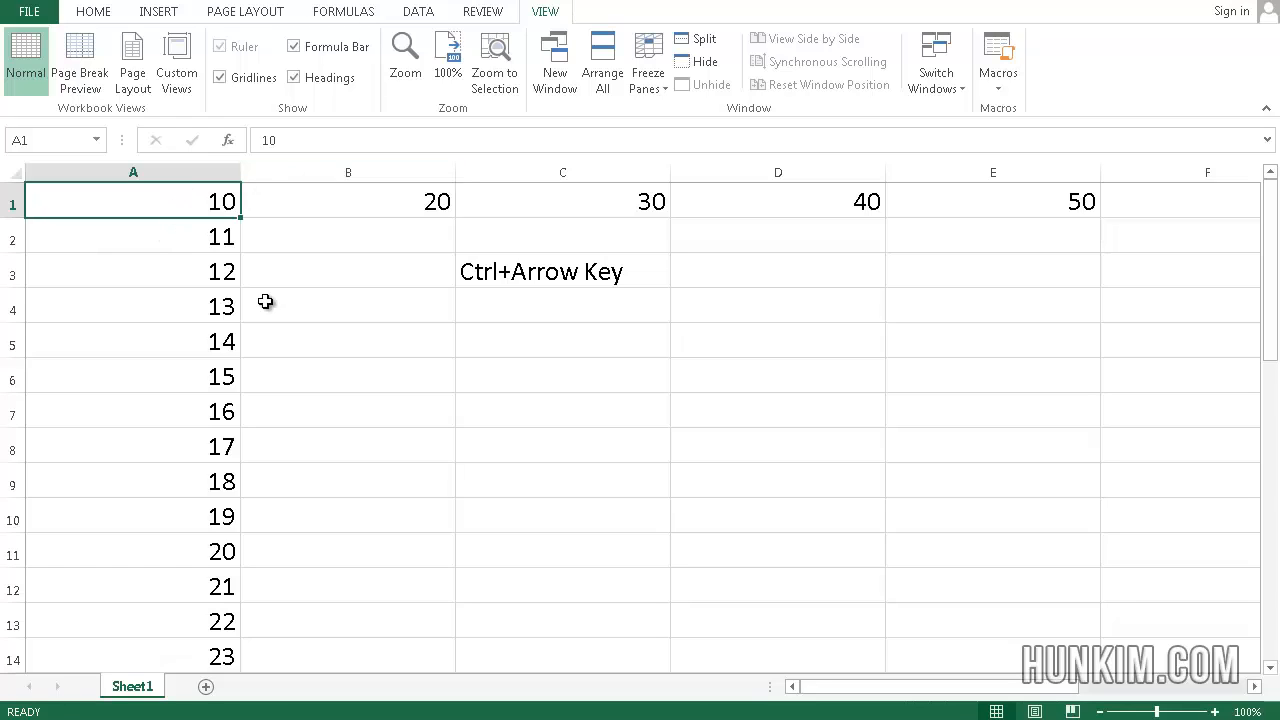
key("Ctrl+Right")
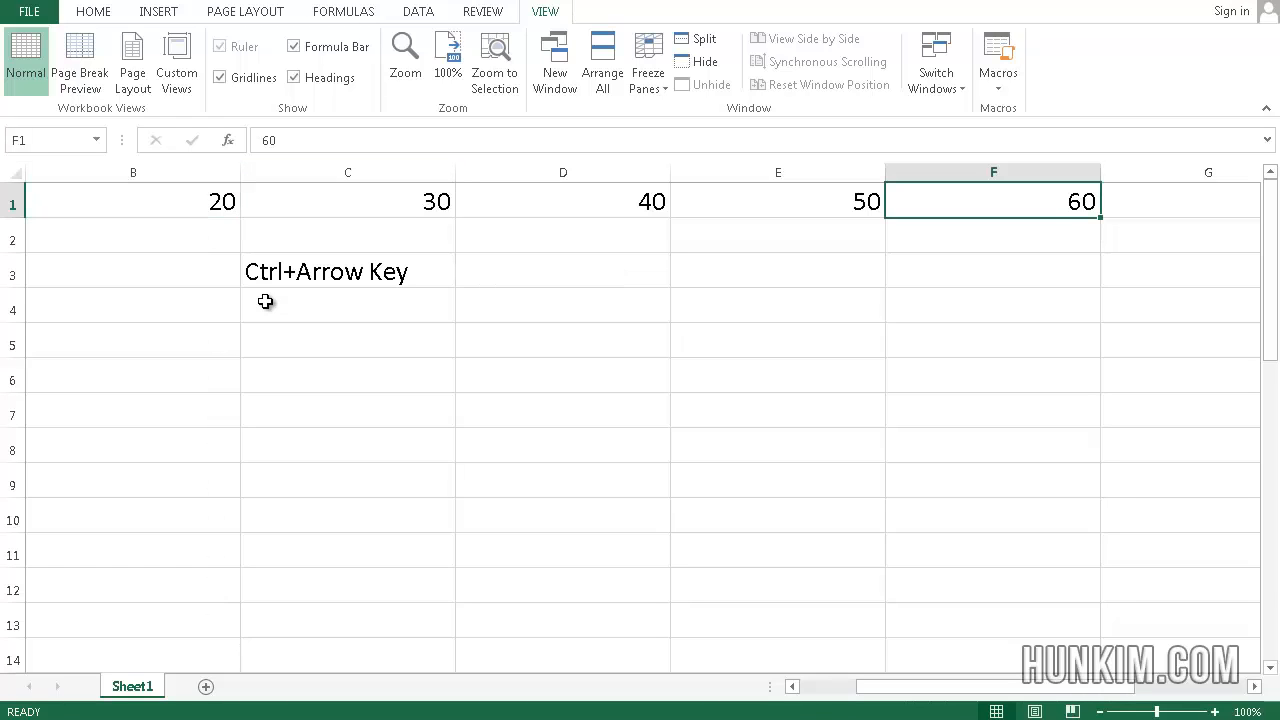
key("Ctrl+Right")
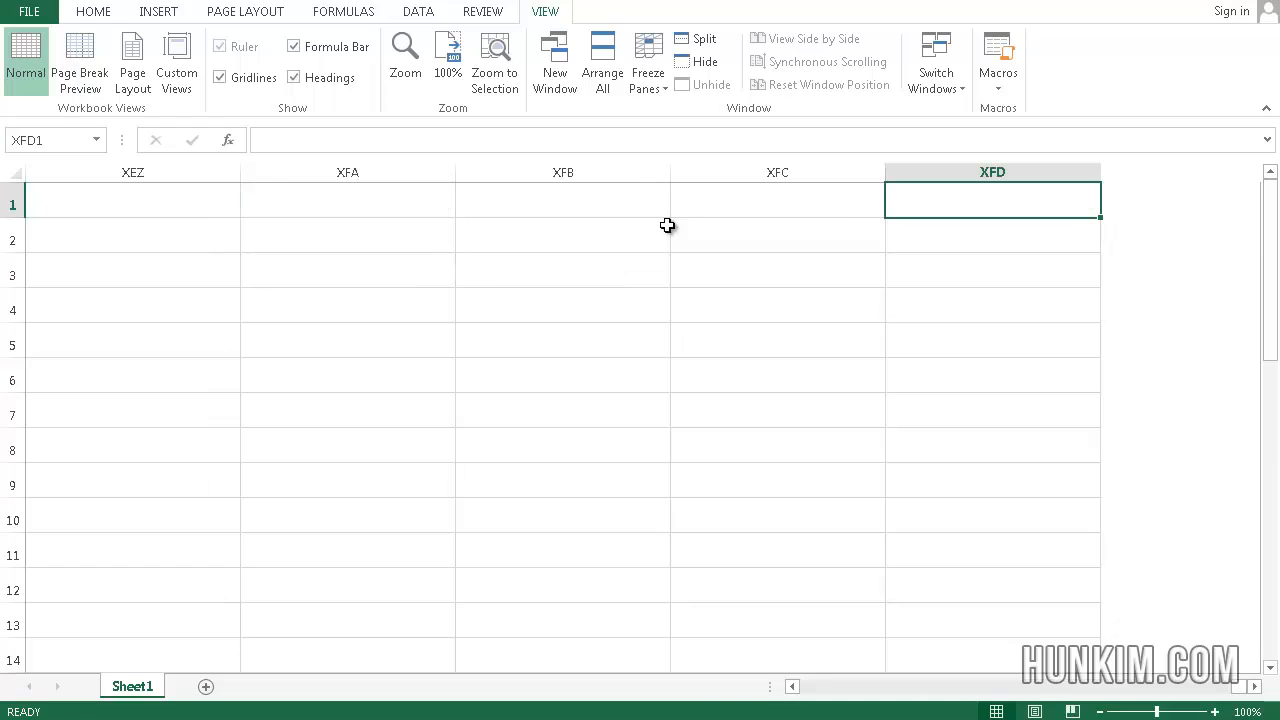
mouse_move(992, 189)
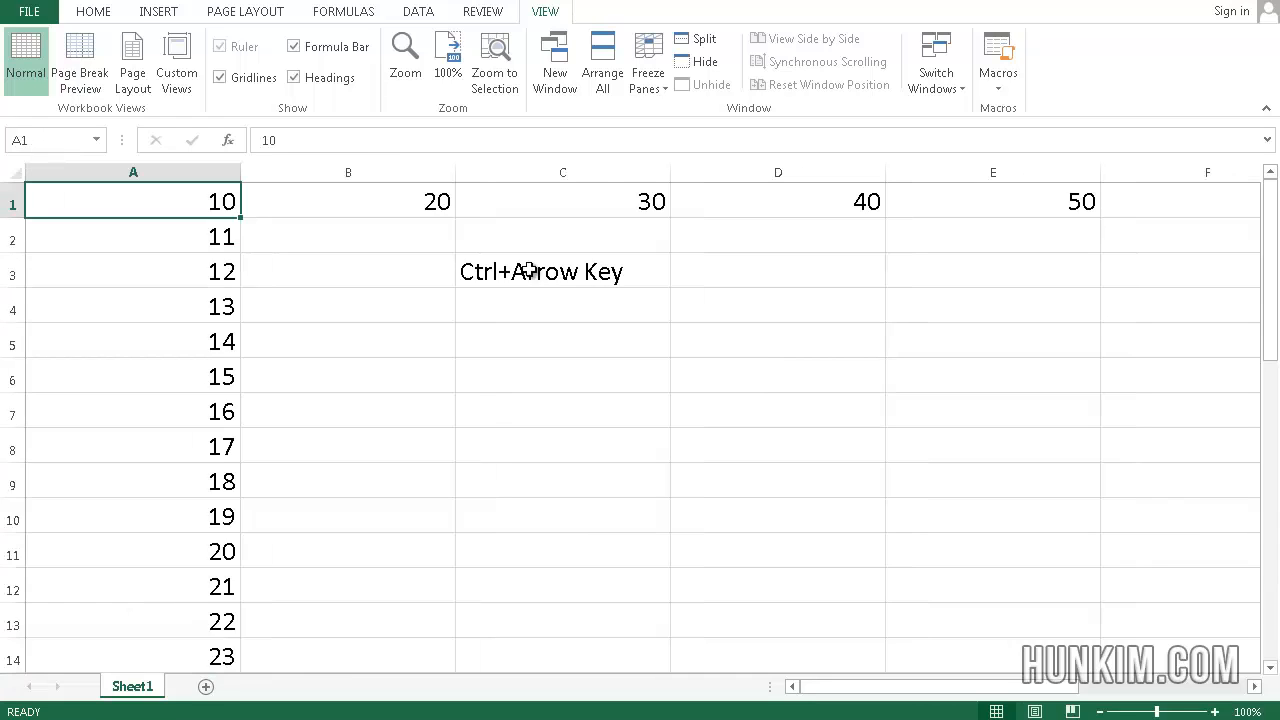
mouse_move(521, 318)
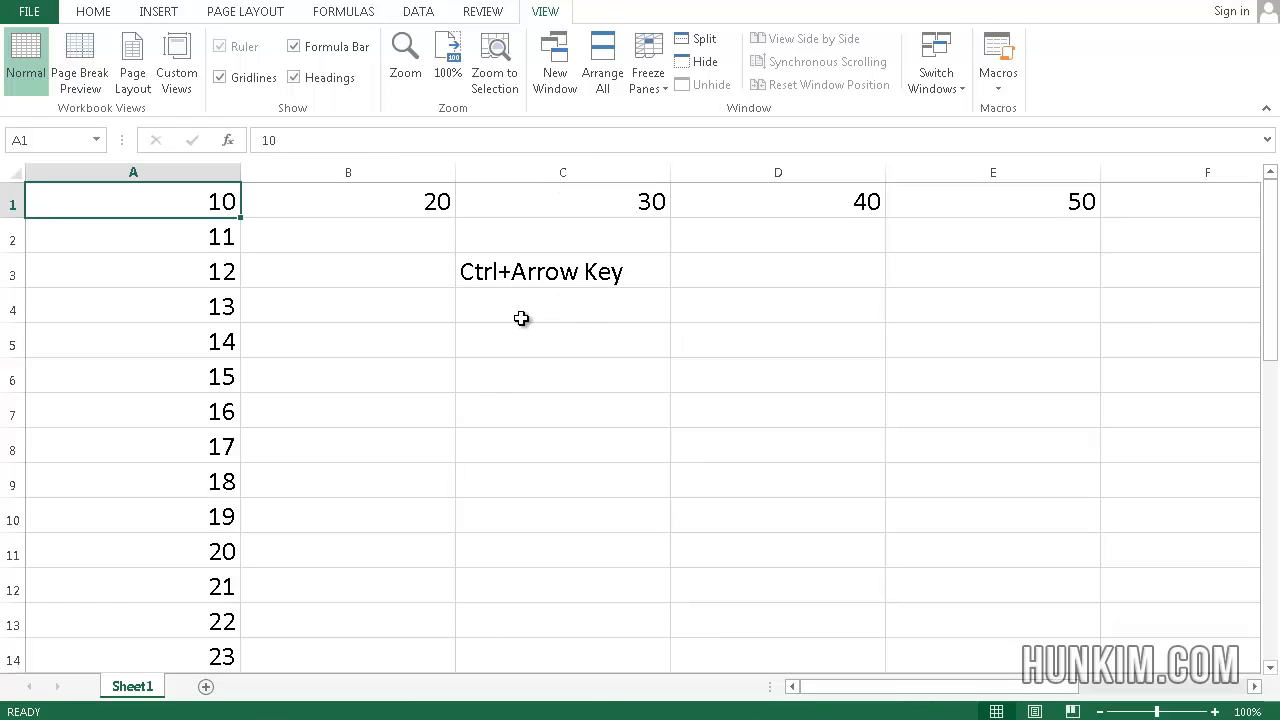
mouse_move(587, 271)
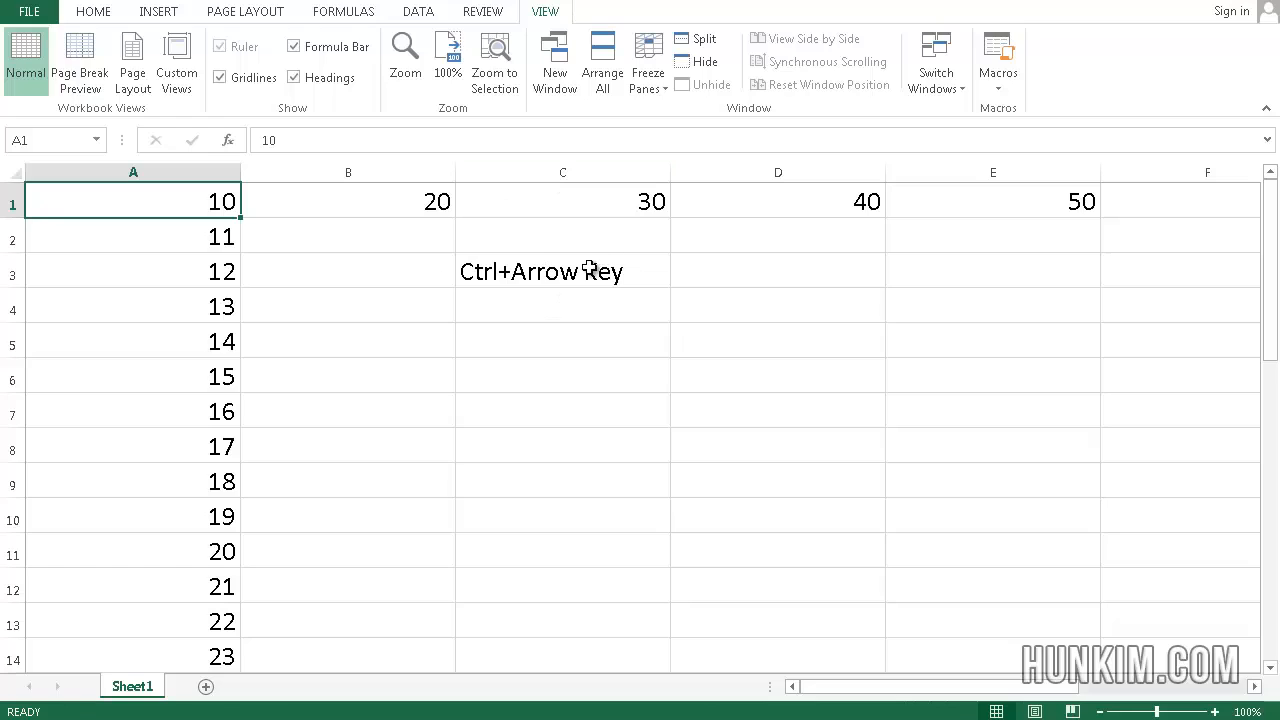
mouse_move(713, 329)
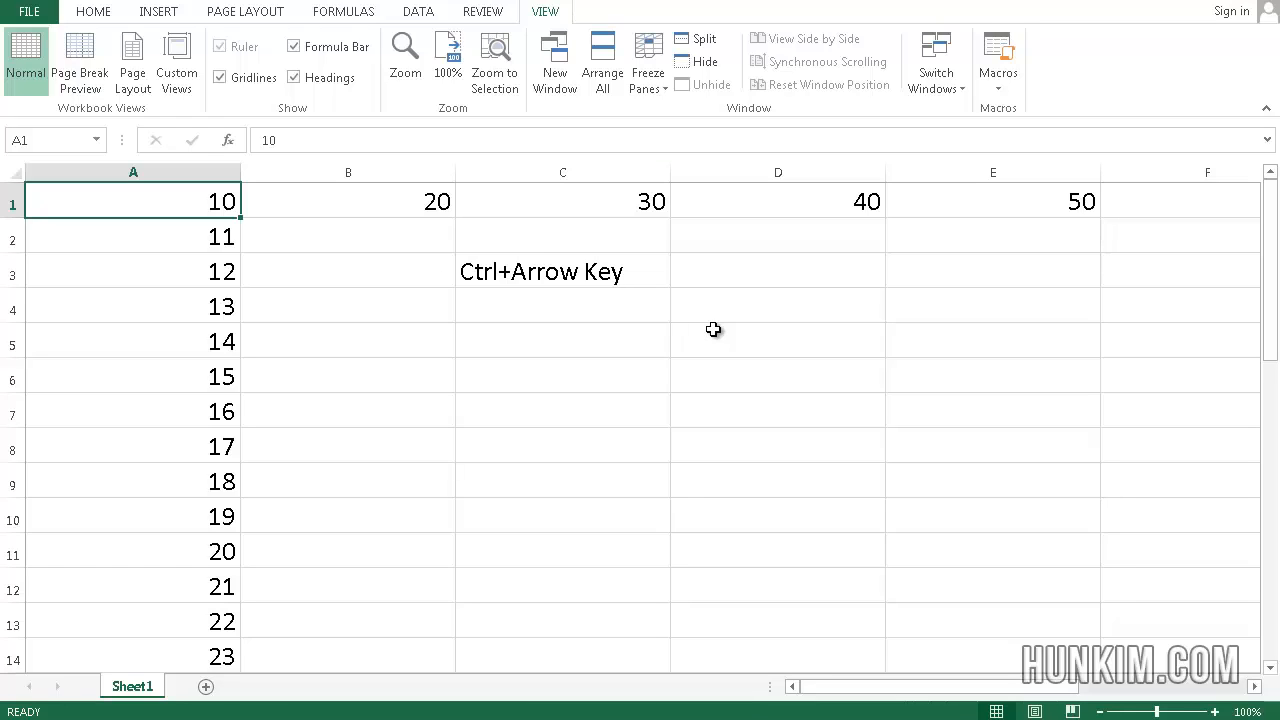
- Enter 'Page Up / Page Down', 'Arrow Keys' and 'Mouse Wheel' in C5, C7 and C9
type("Page")
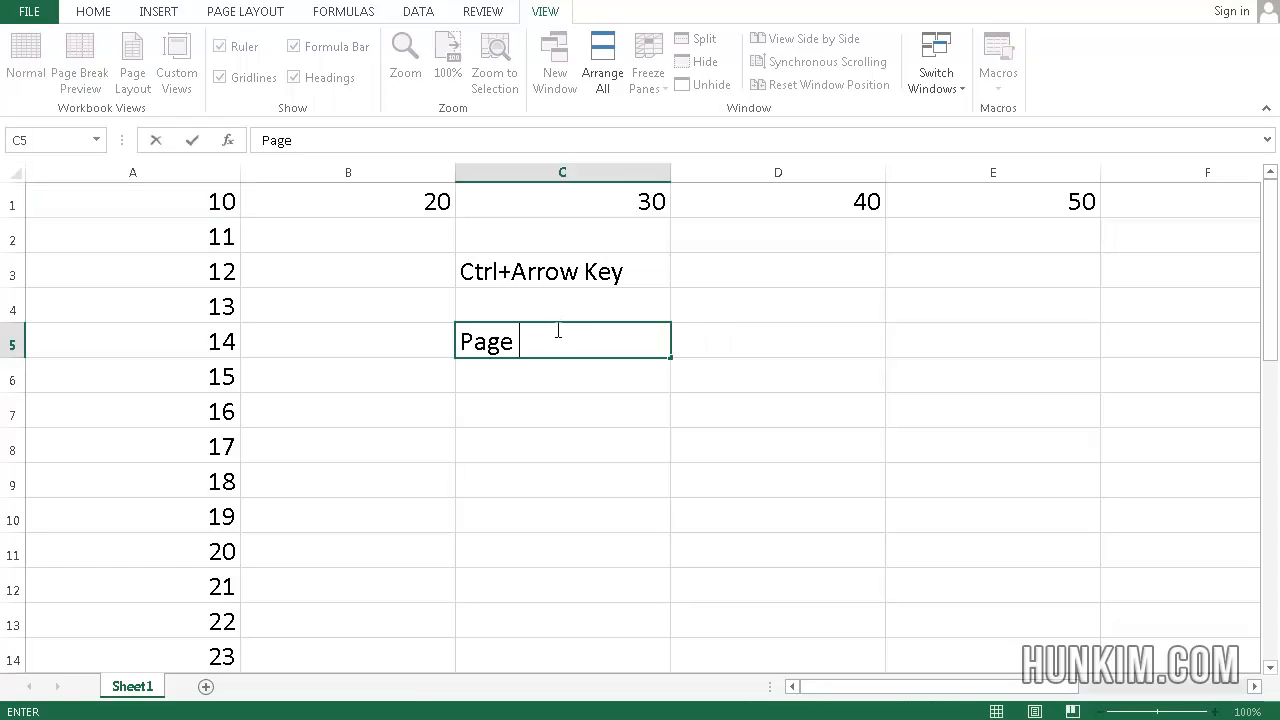
type("Up / Pag")
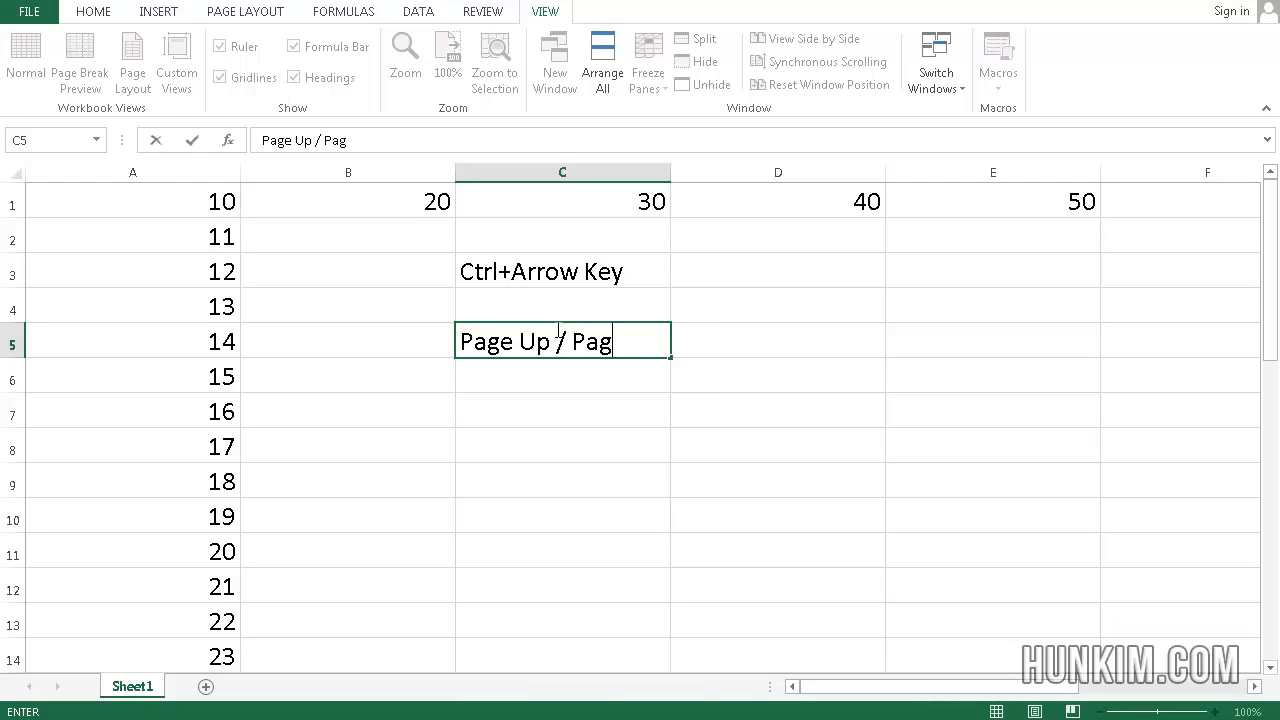
key("PageDown")
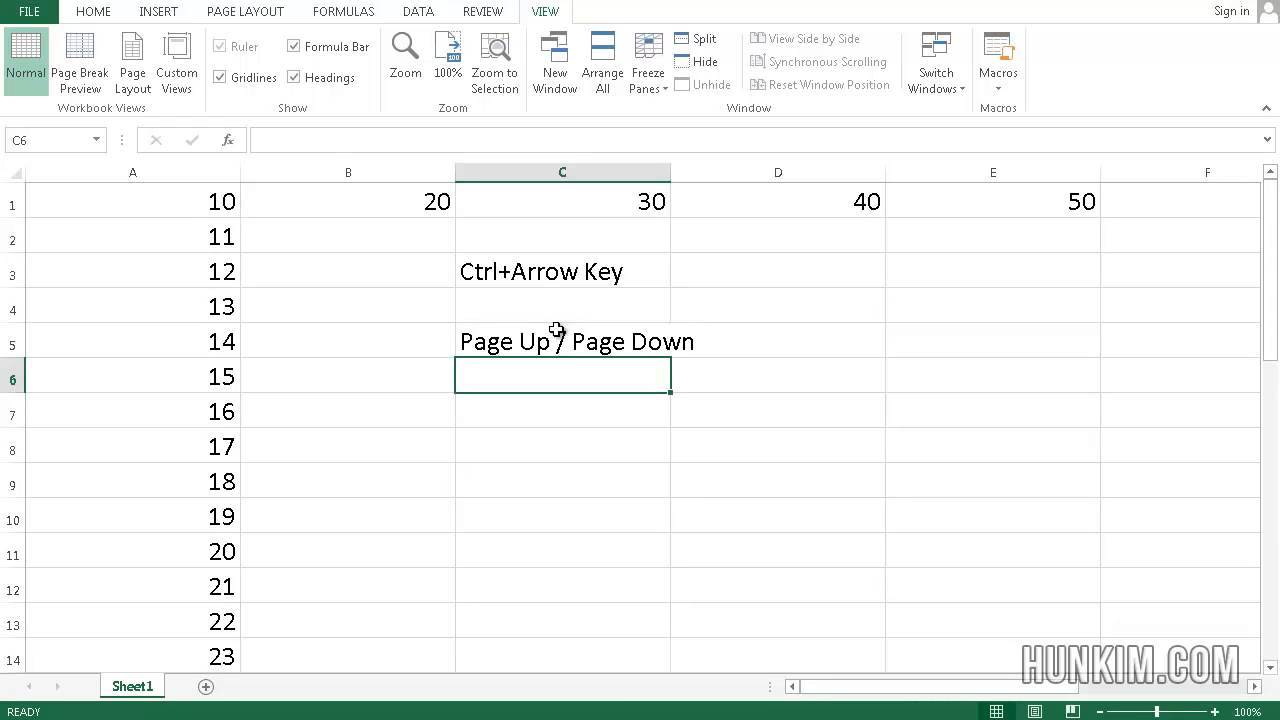
key("Down")
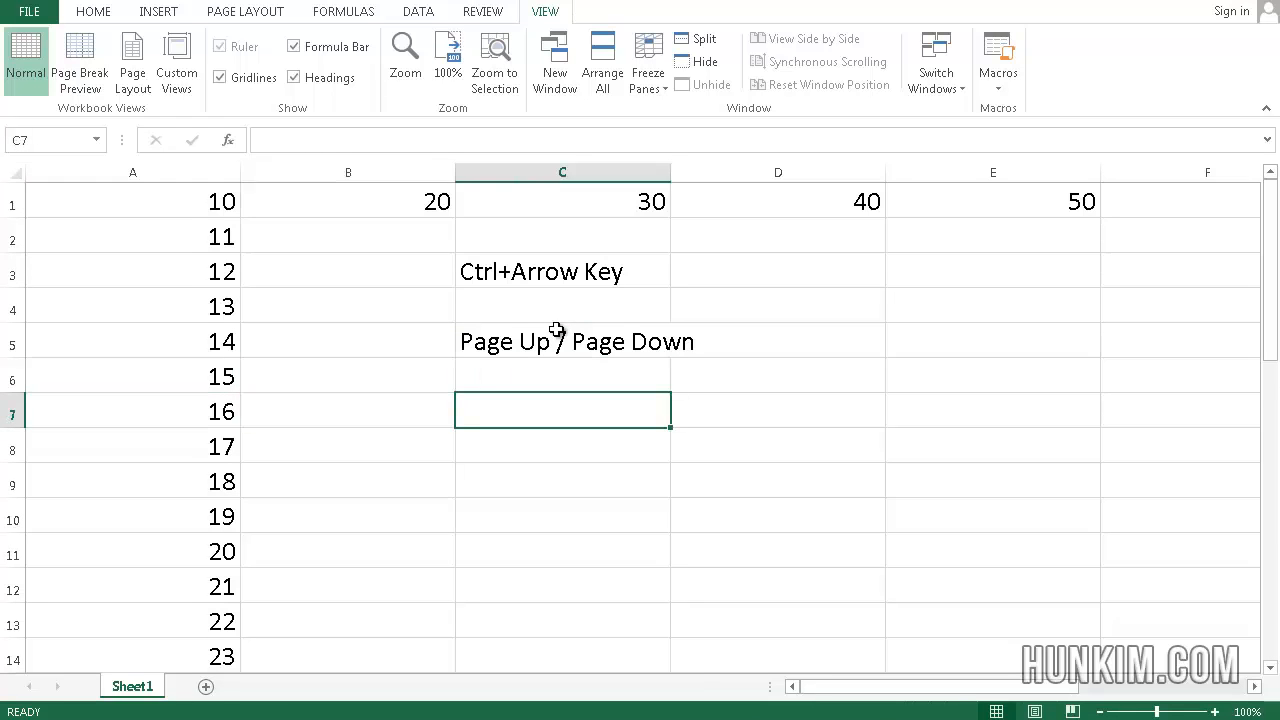
type("Arrow Keys")
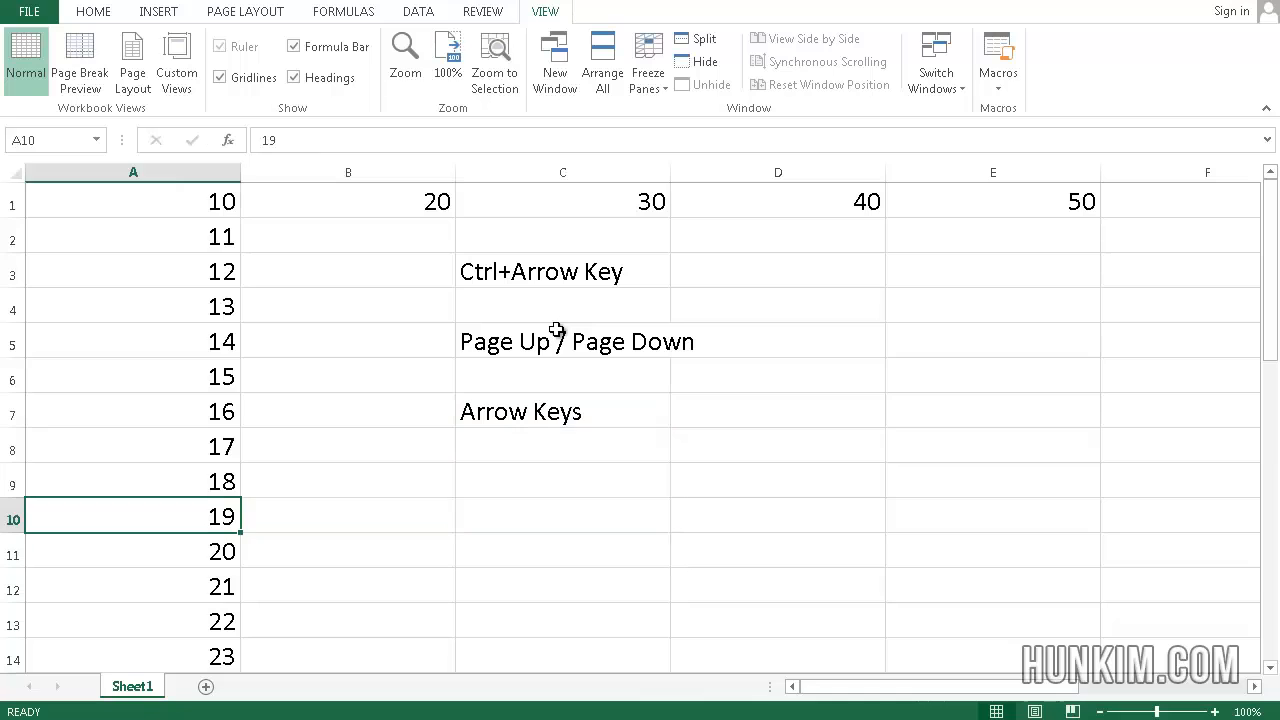
type("Mouse Wheel")
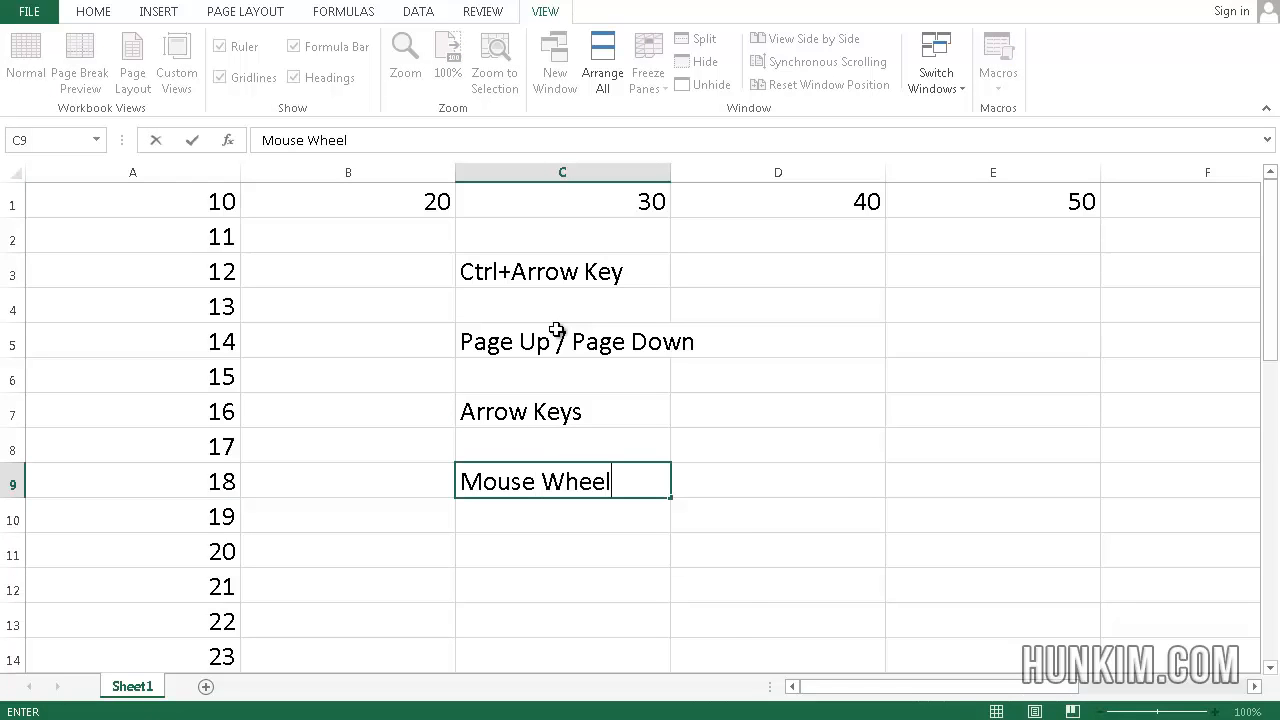
mouse_move(584, 579)
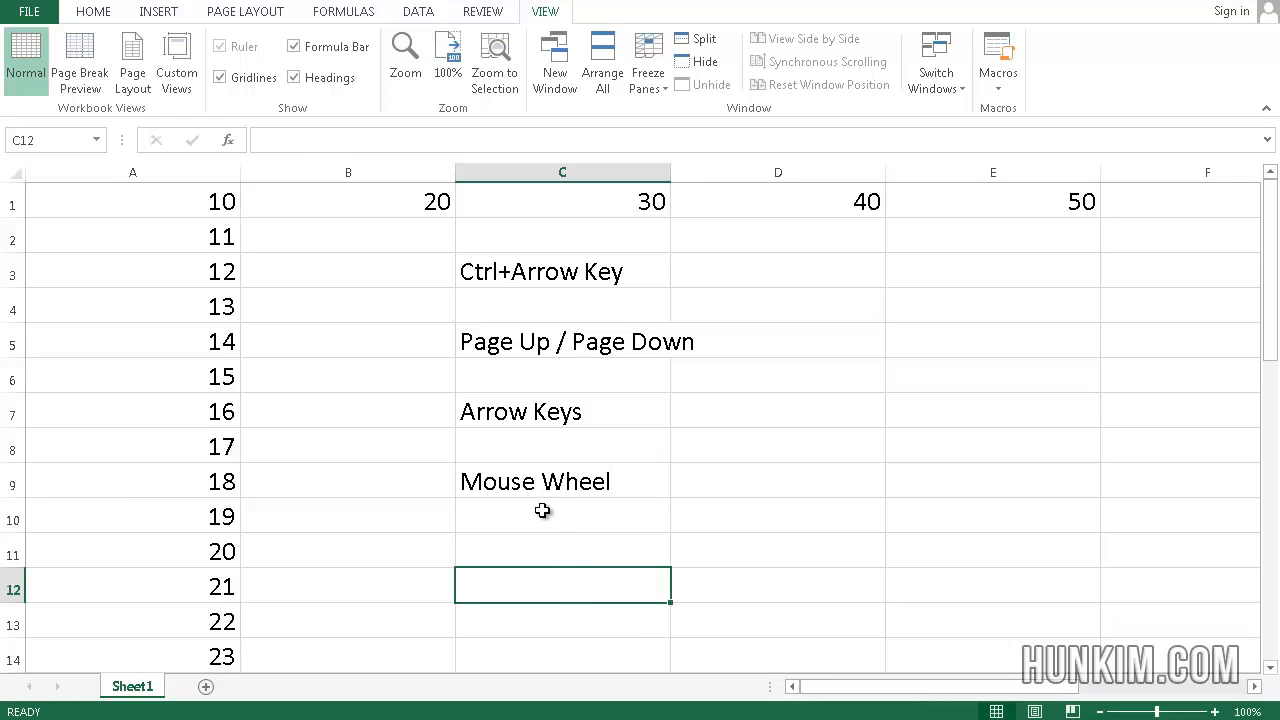
scroll("down", 3)
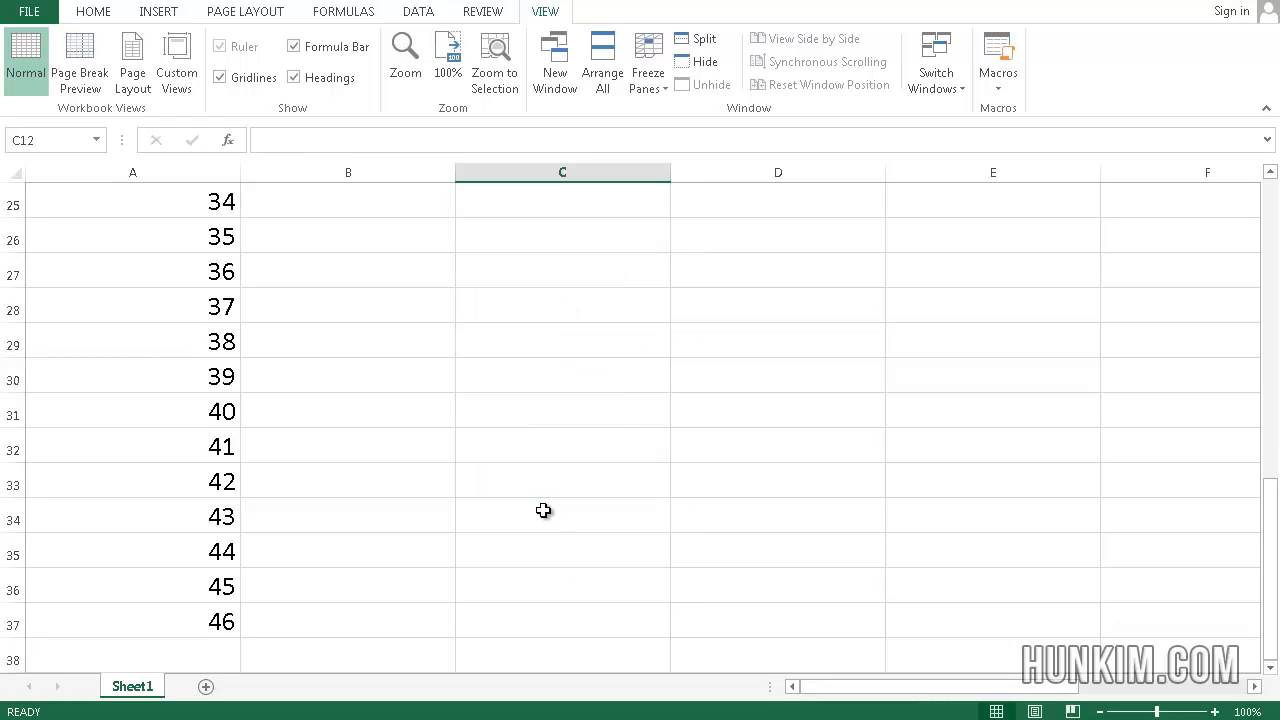